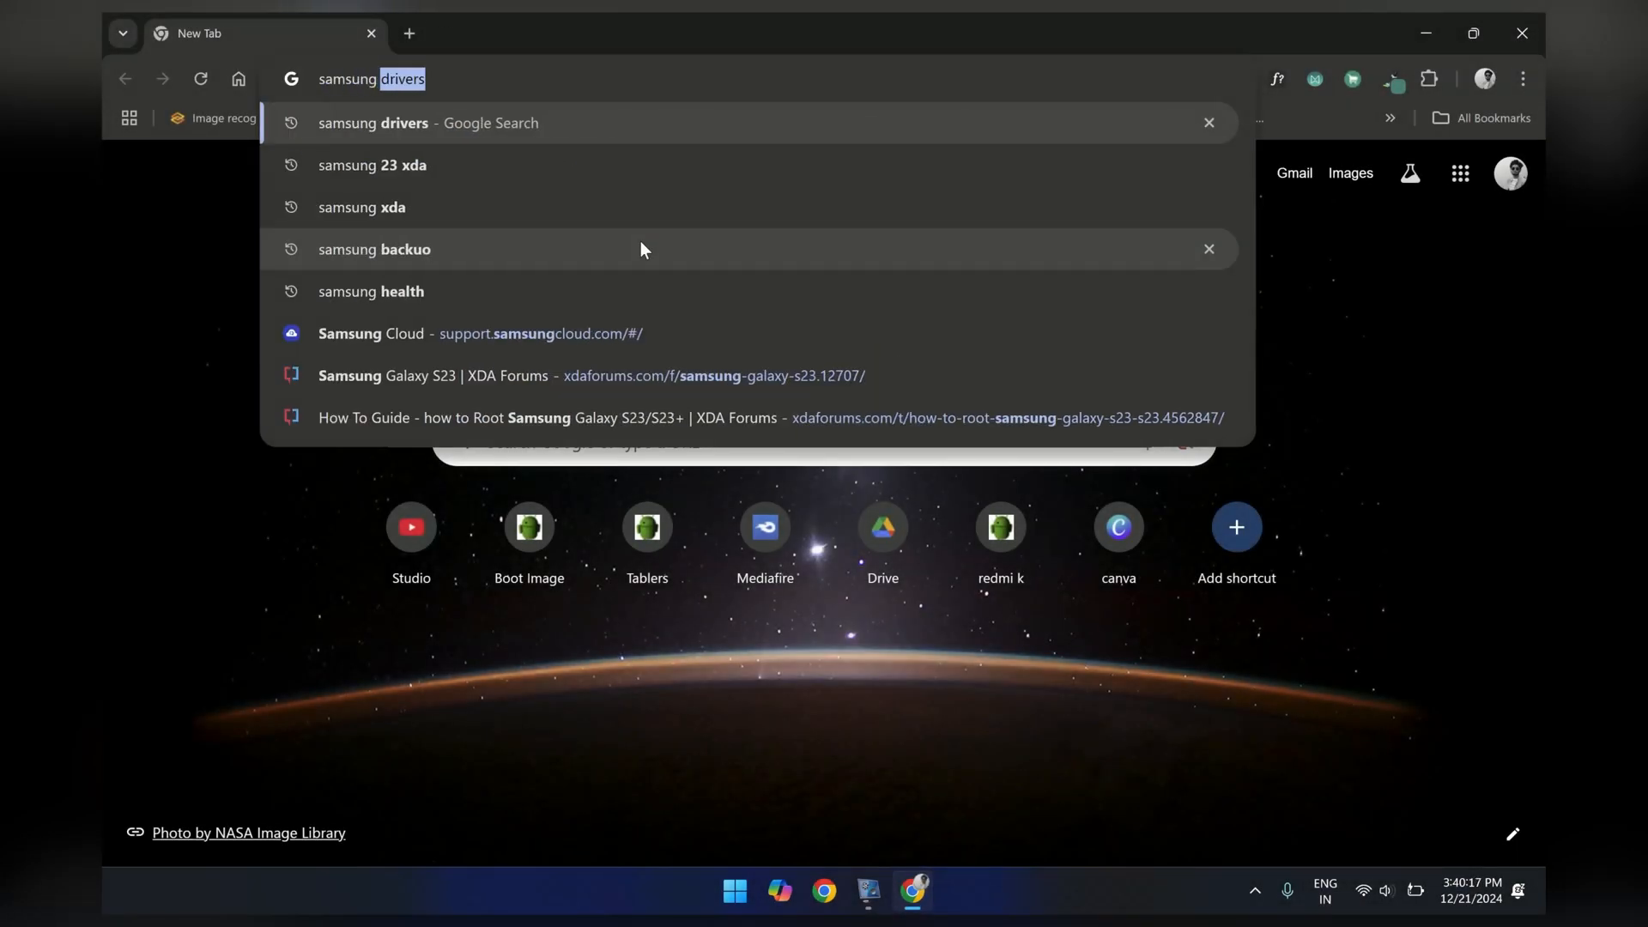
Search Google for Samsung firmware, open samfw.com, and enter 's23' in its firmware search
key("Return")
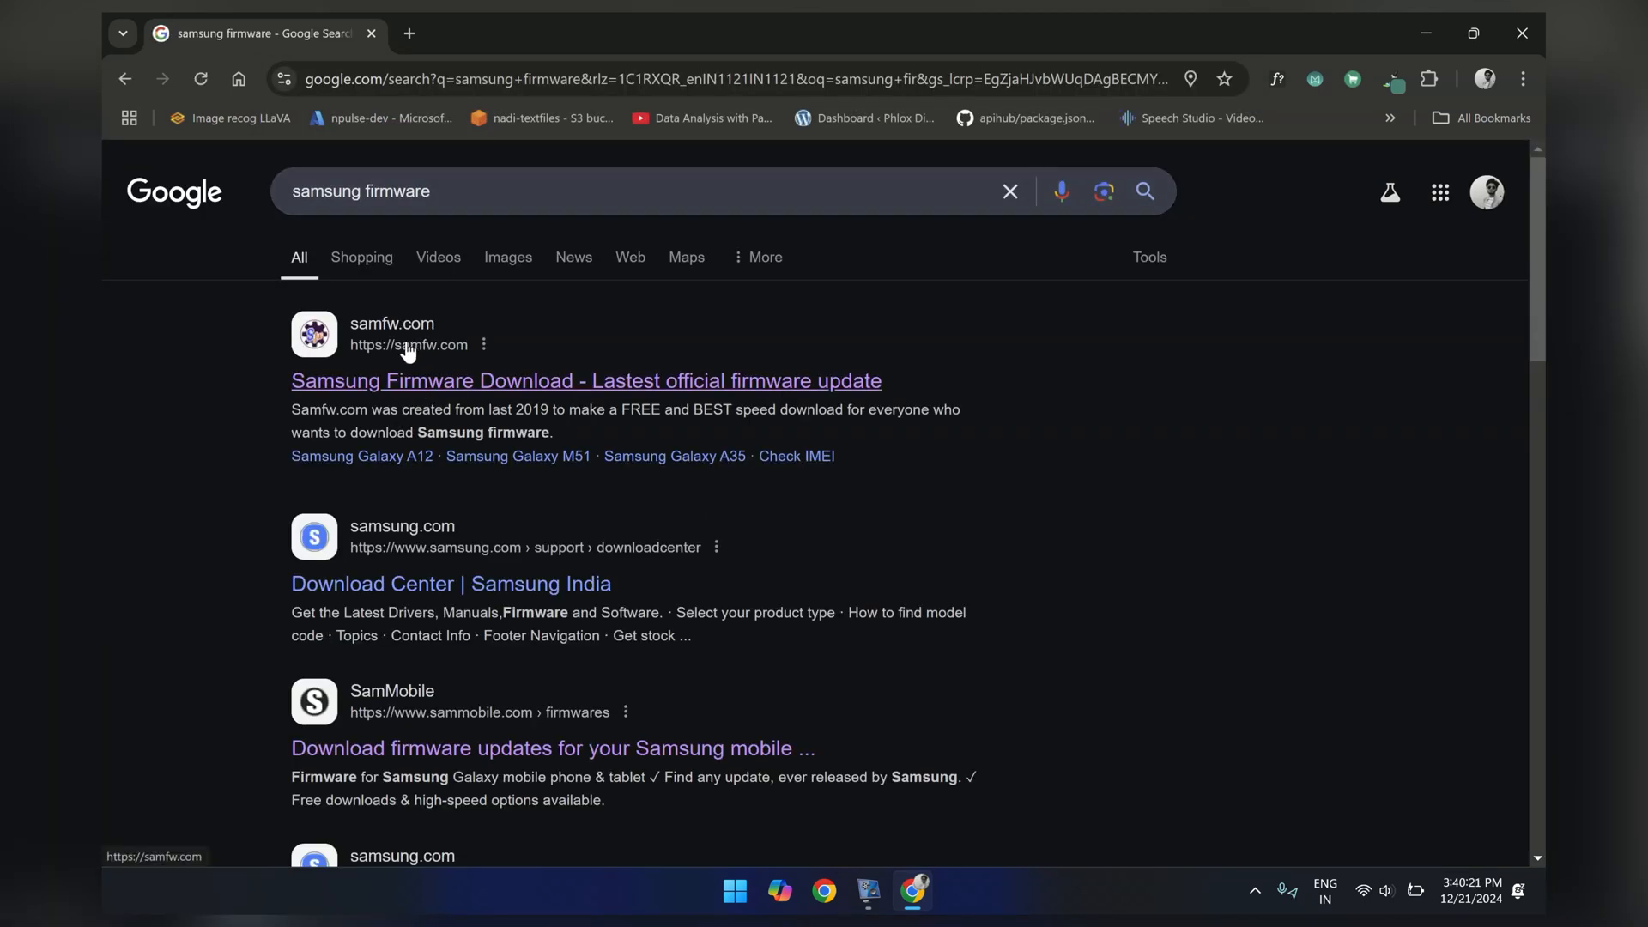
left_click(586, 380)
type("s")
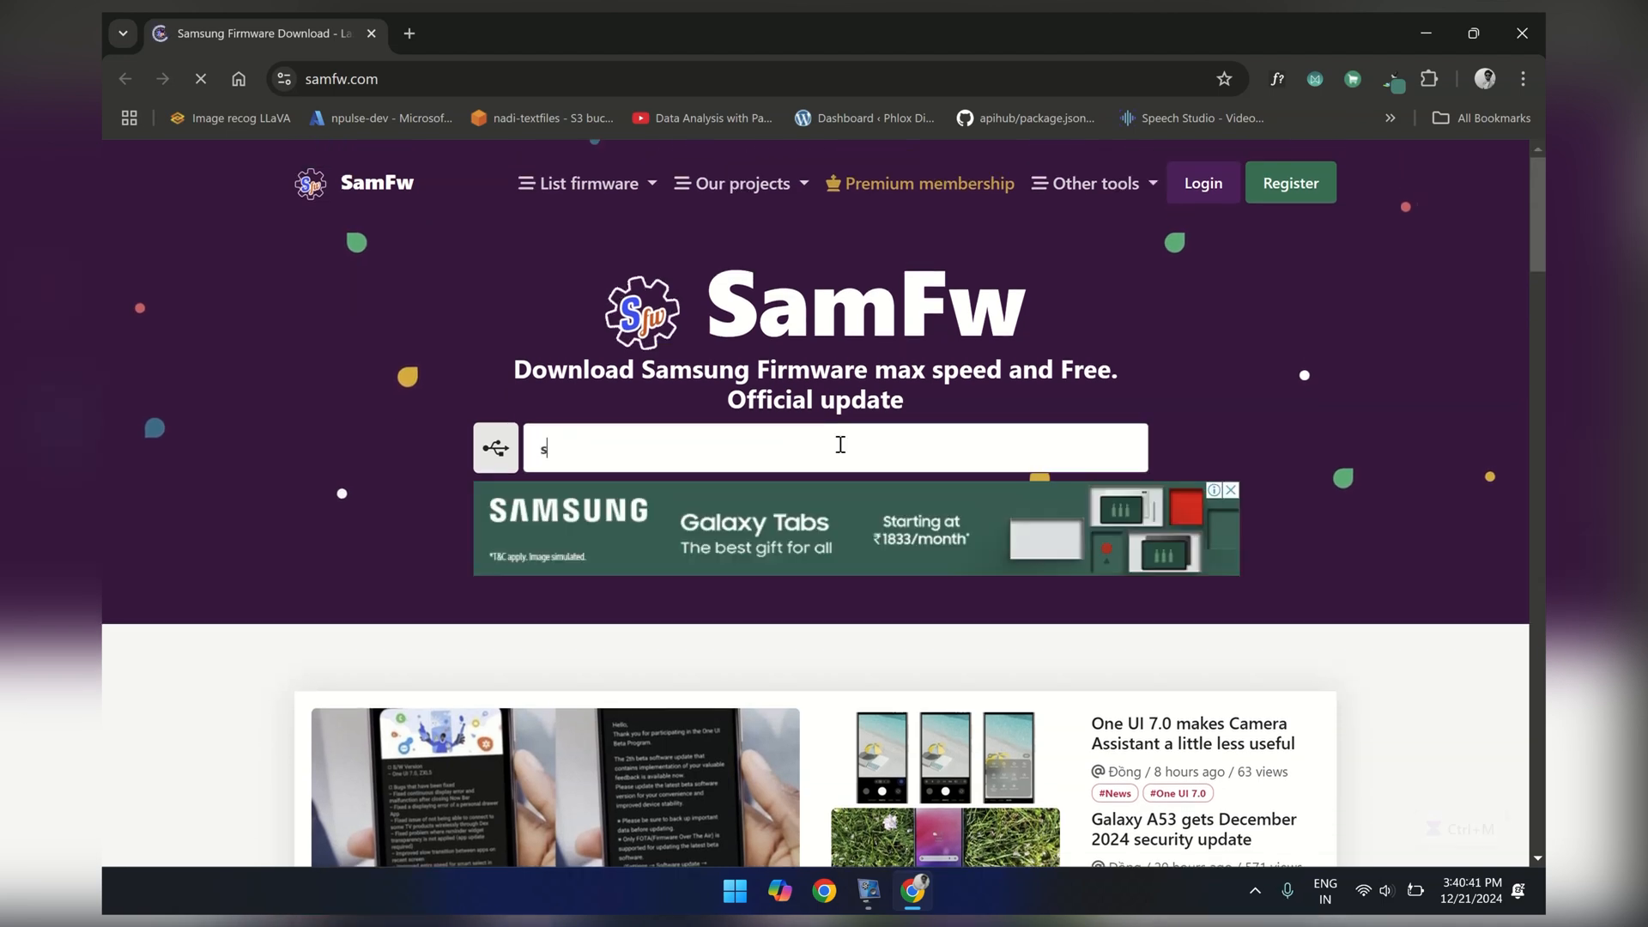
type("23")
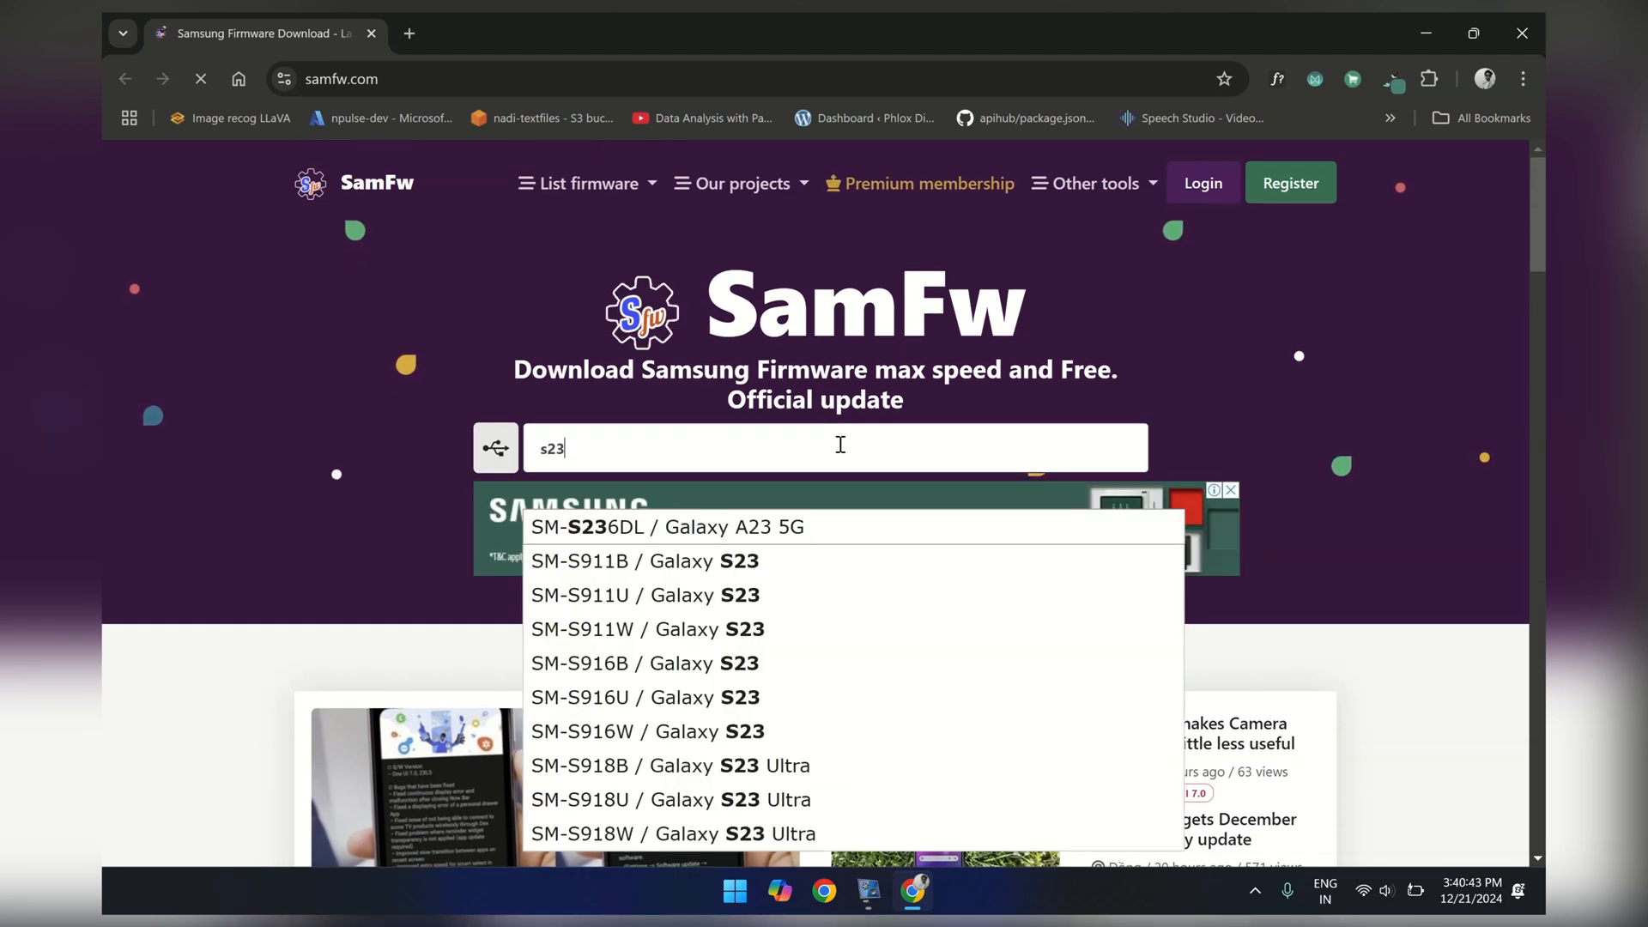
mouse_move(829, 539)
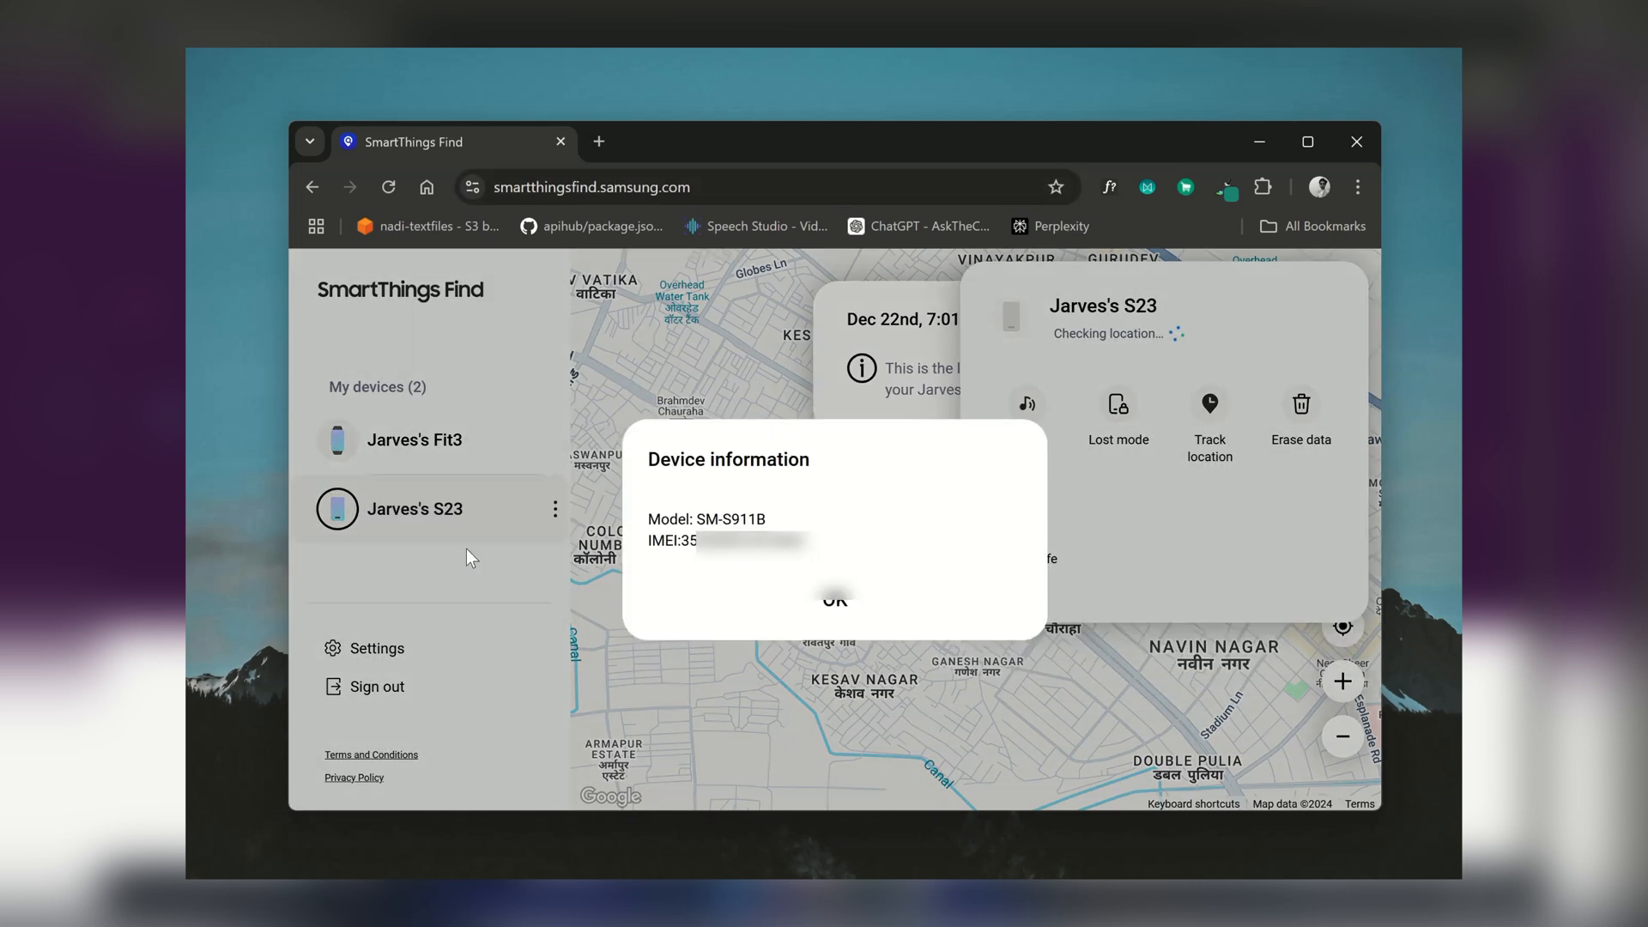
double_click(706, 518)
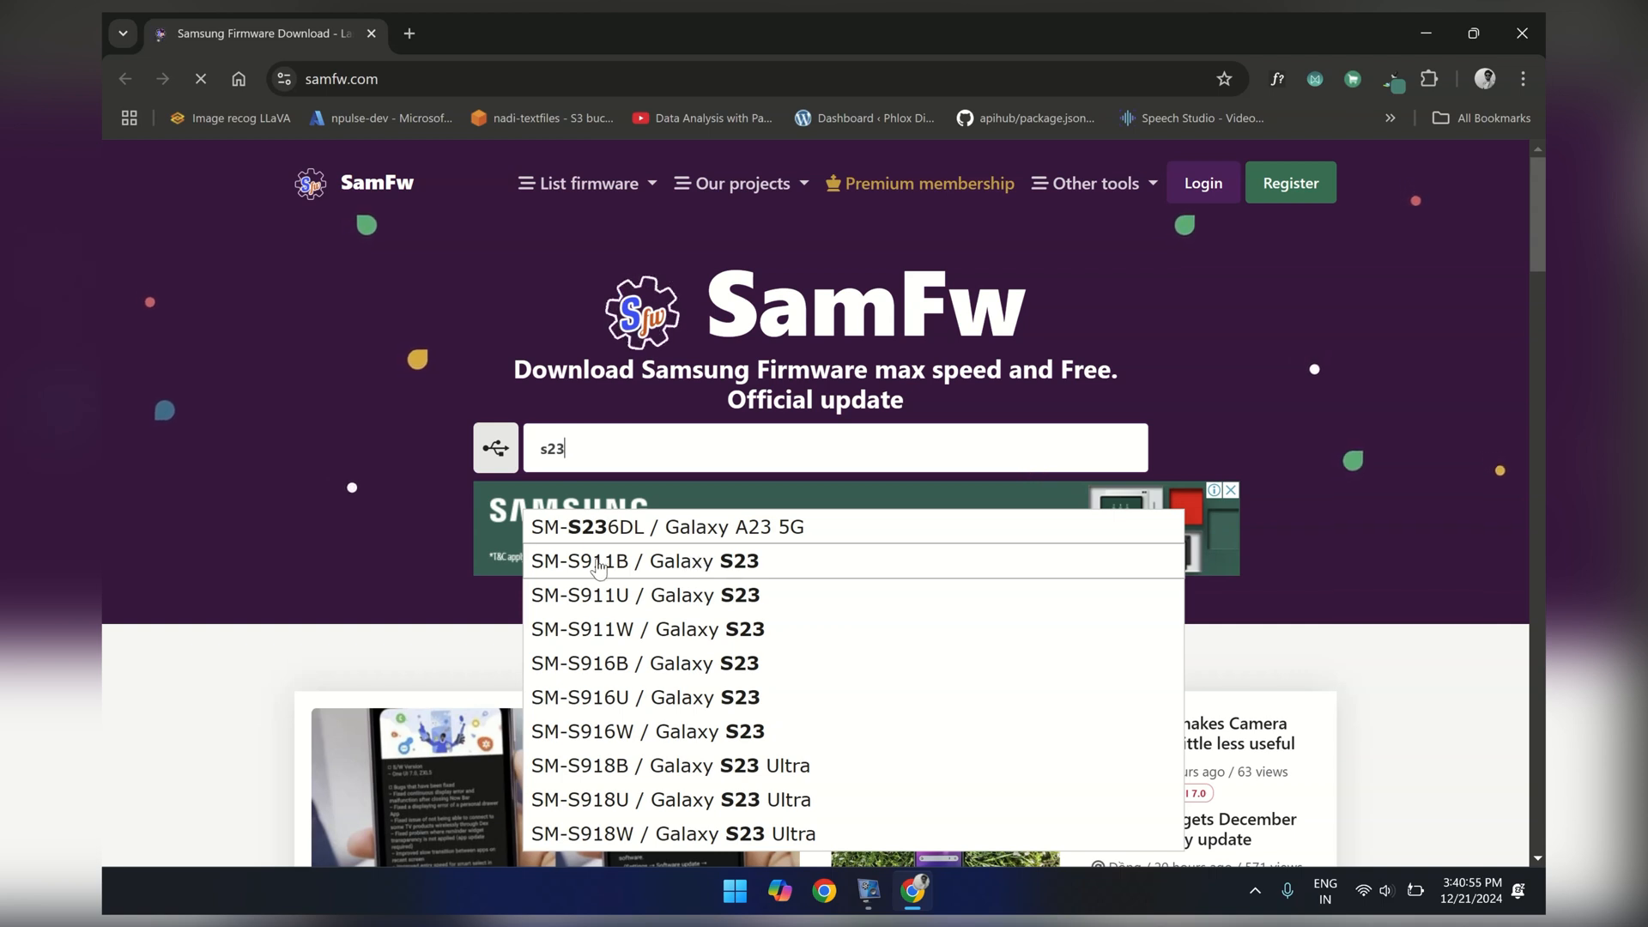
Select the Galaxy S23 SM-S911B and open its India (INS) firmware list
left_click(645, 560)
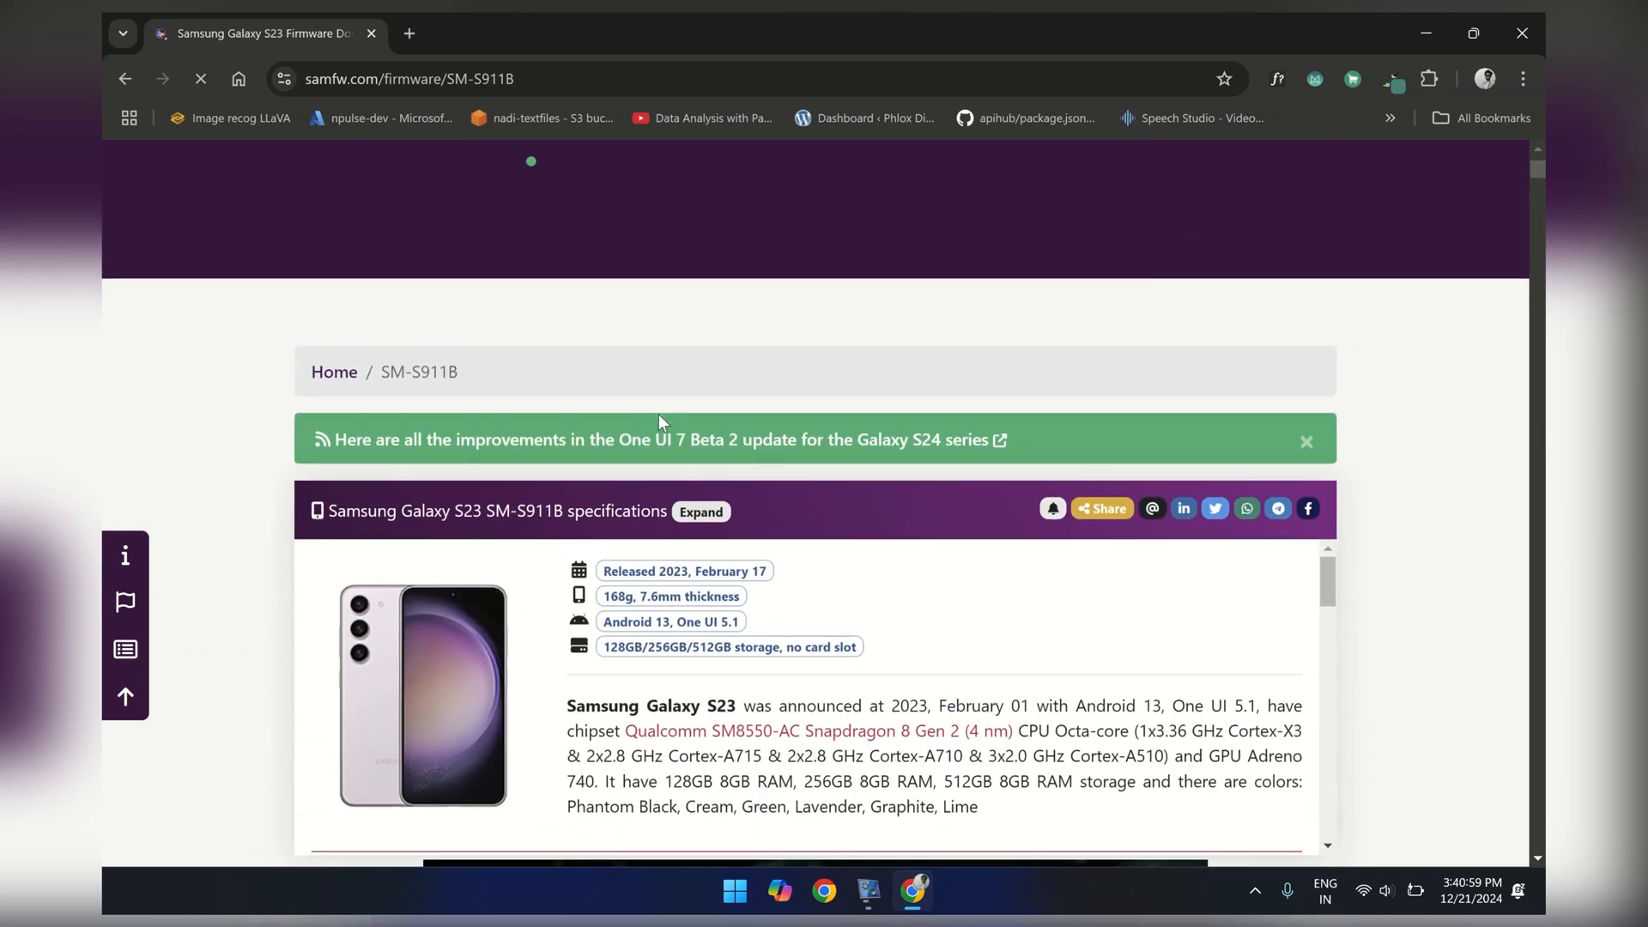
scroll("down", 3)
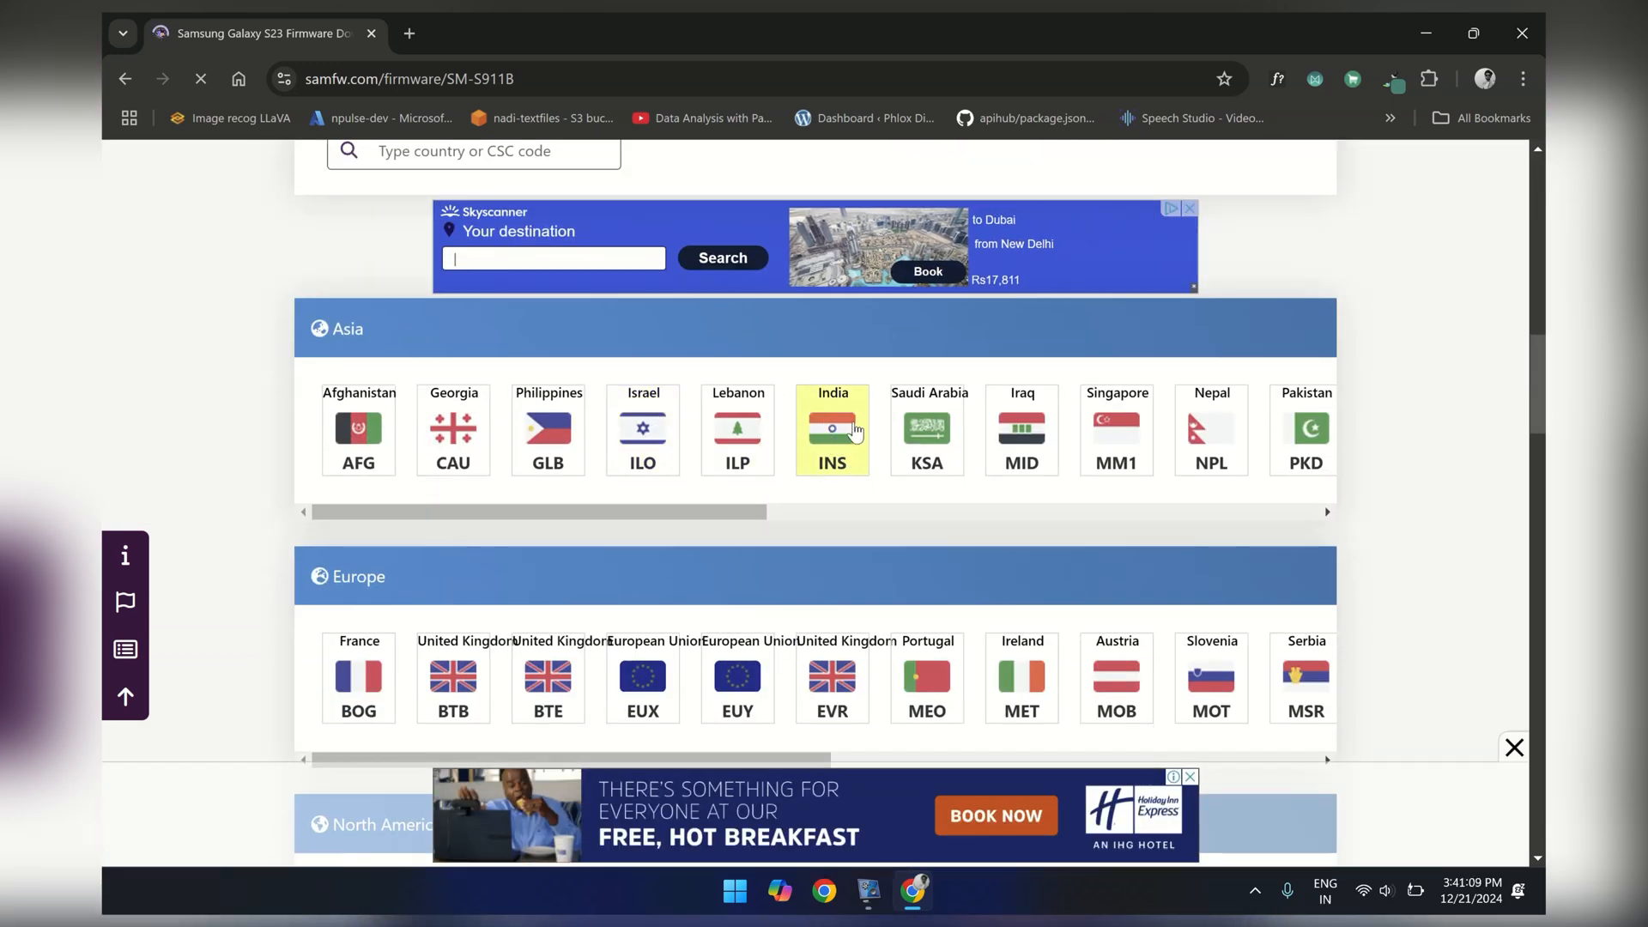
left_click(831, 430)
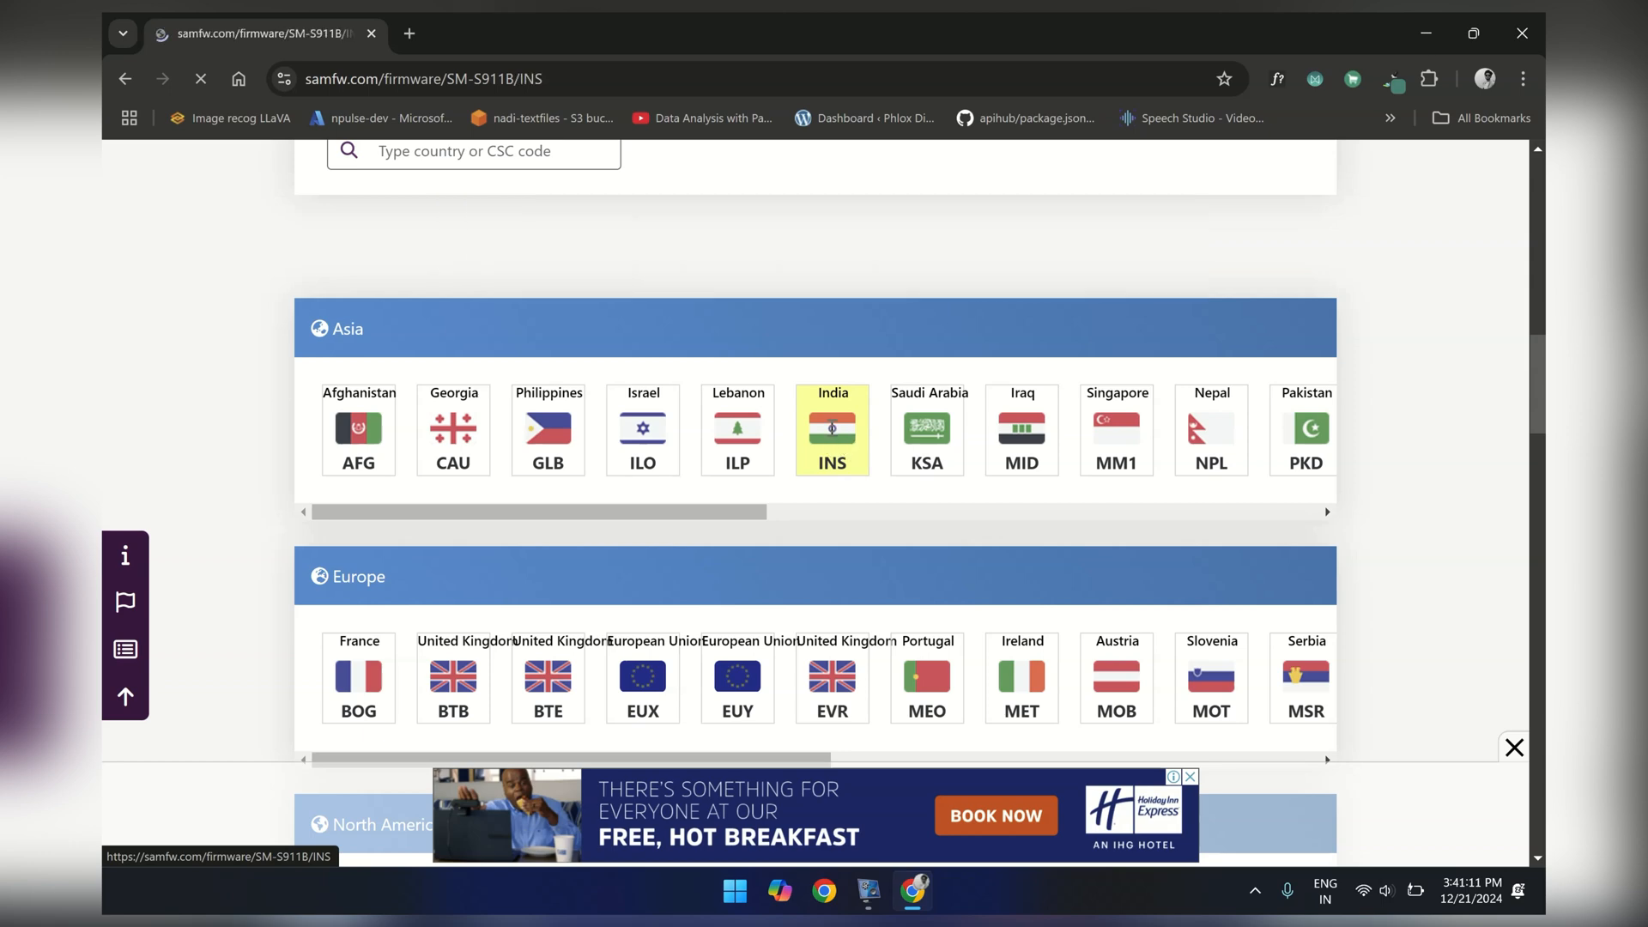
left_click(830, 431)
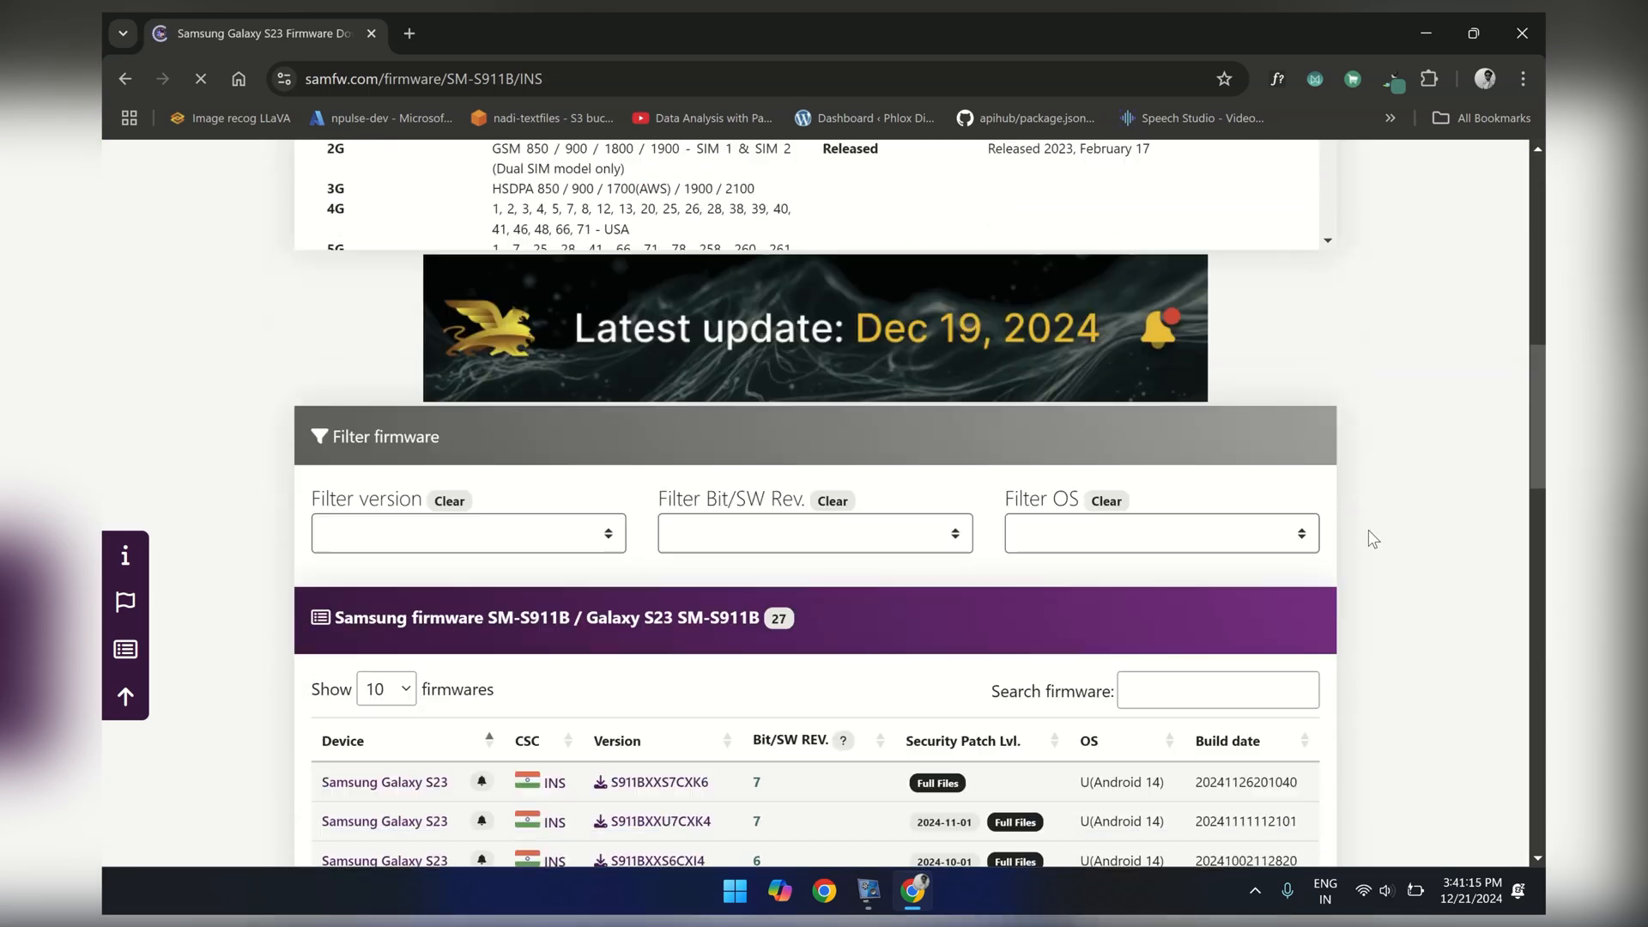
Open the S911BXXS7CXK6 release and download it from the SamFw 2 server
scroll("down", 3)
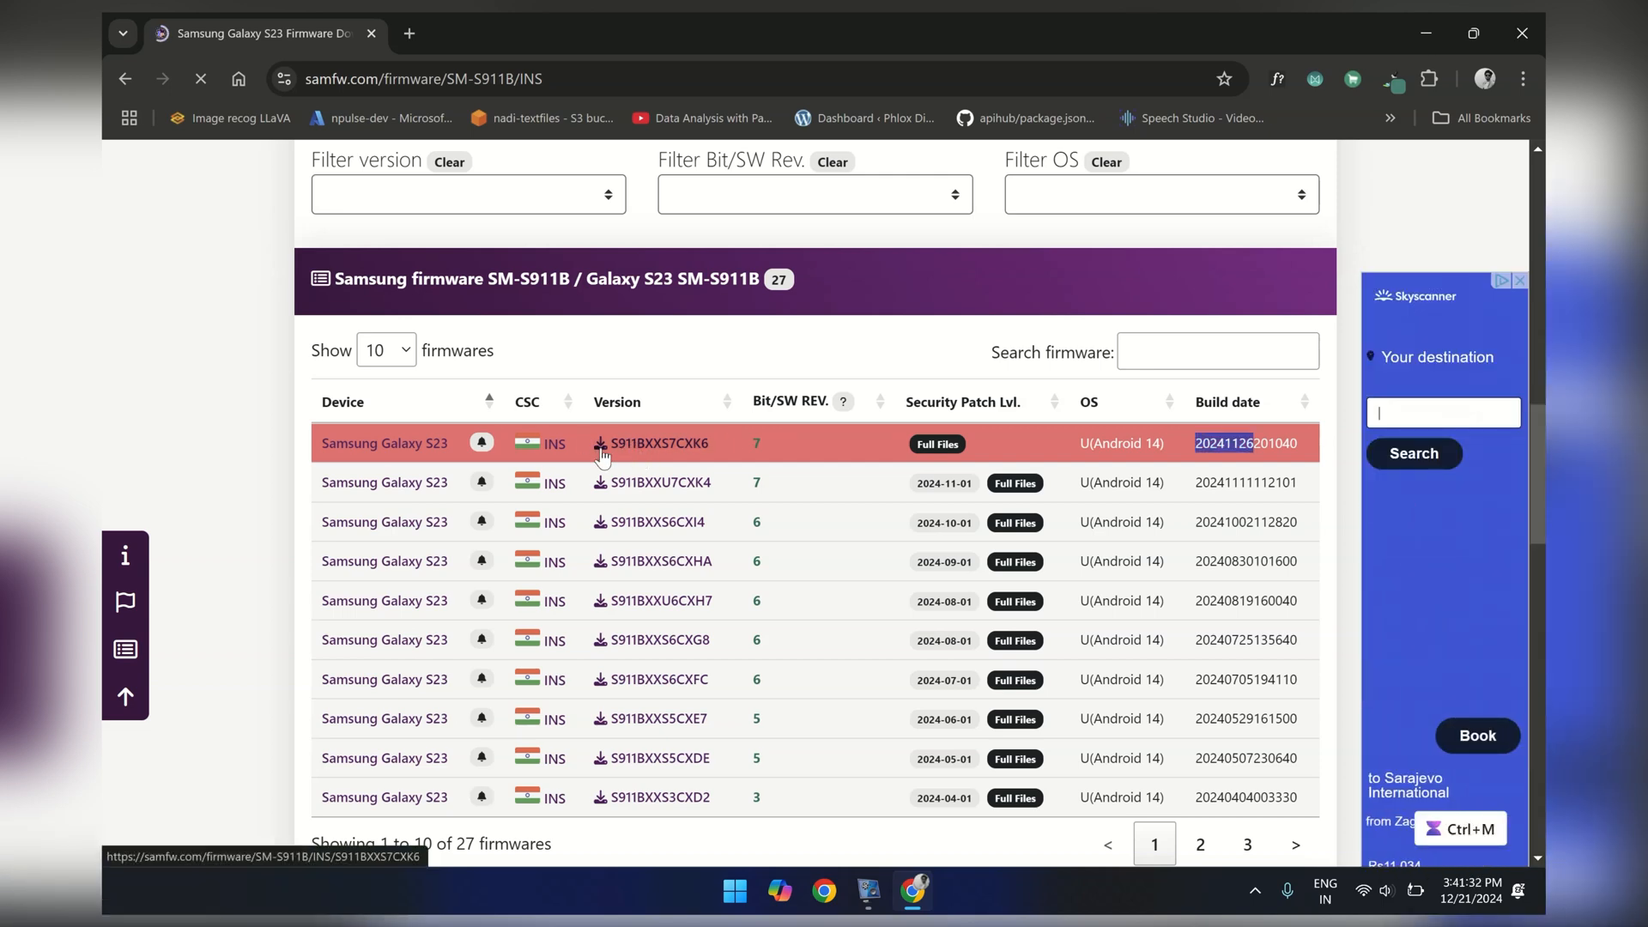
left_click(651, 443)
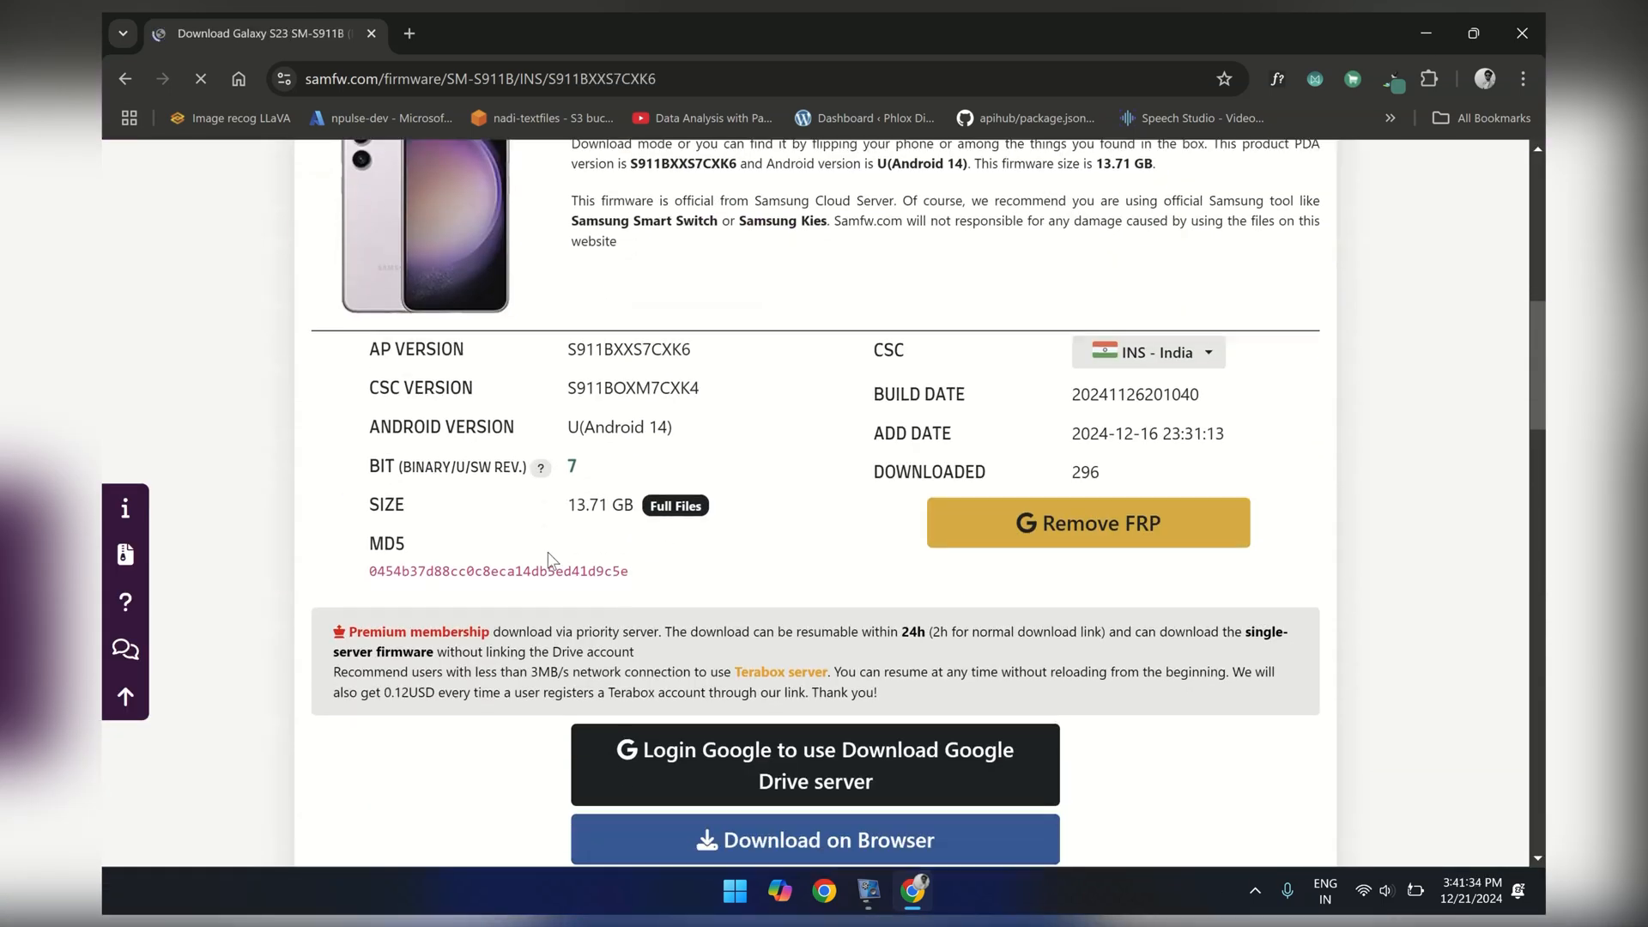
scroll("down", 3)
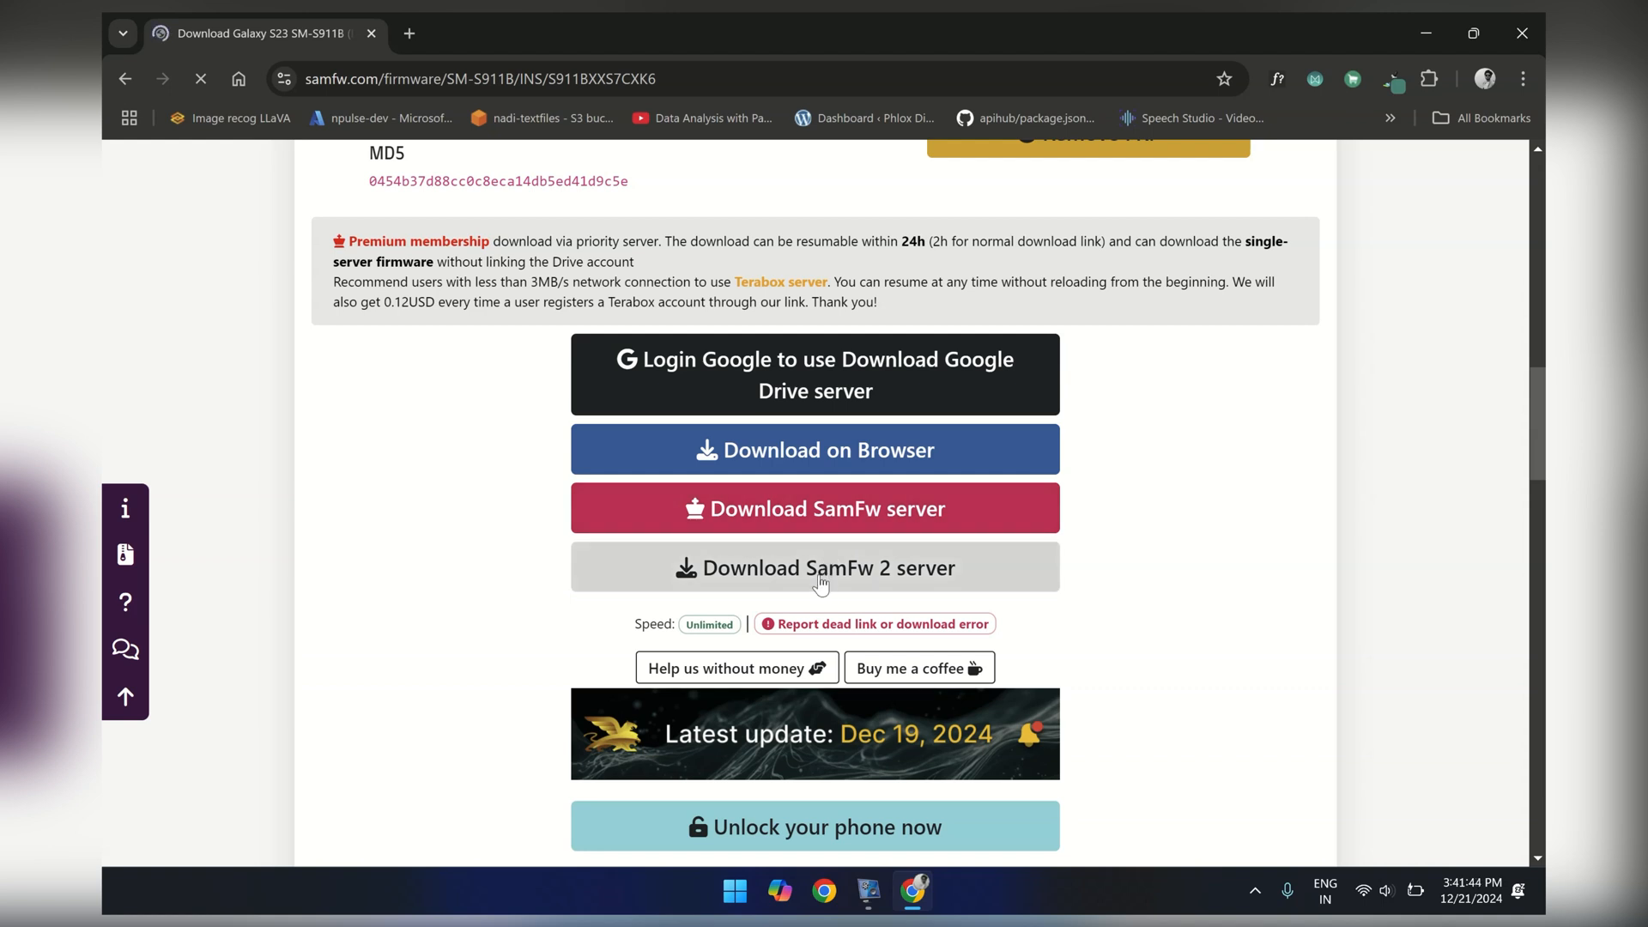
left_click(814, 567)
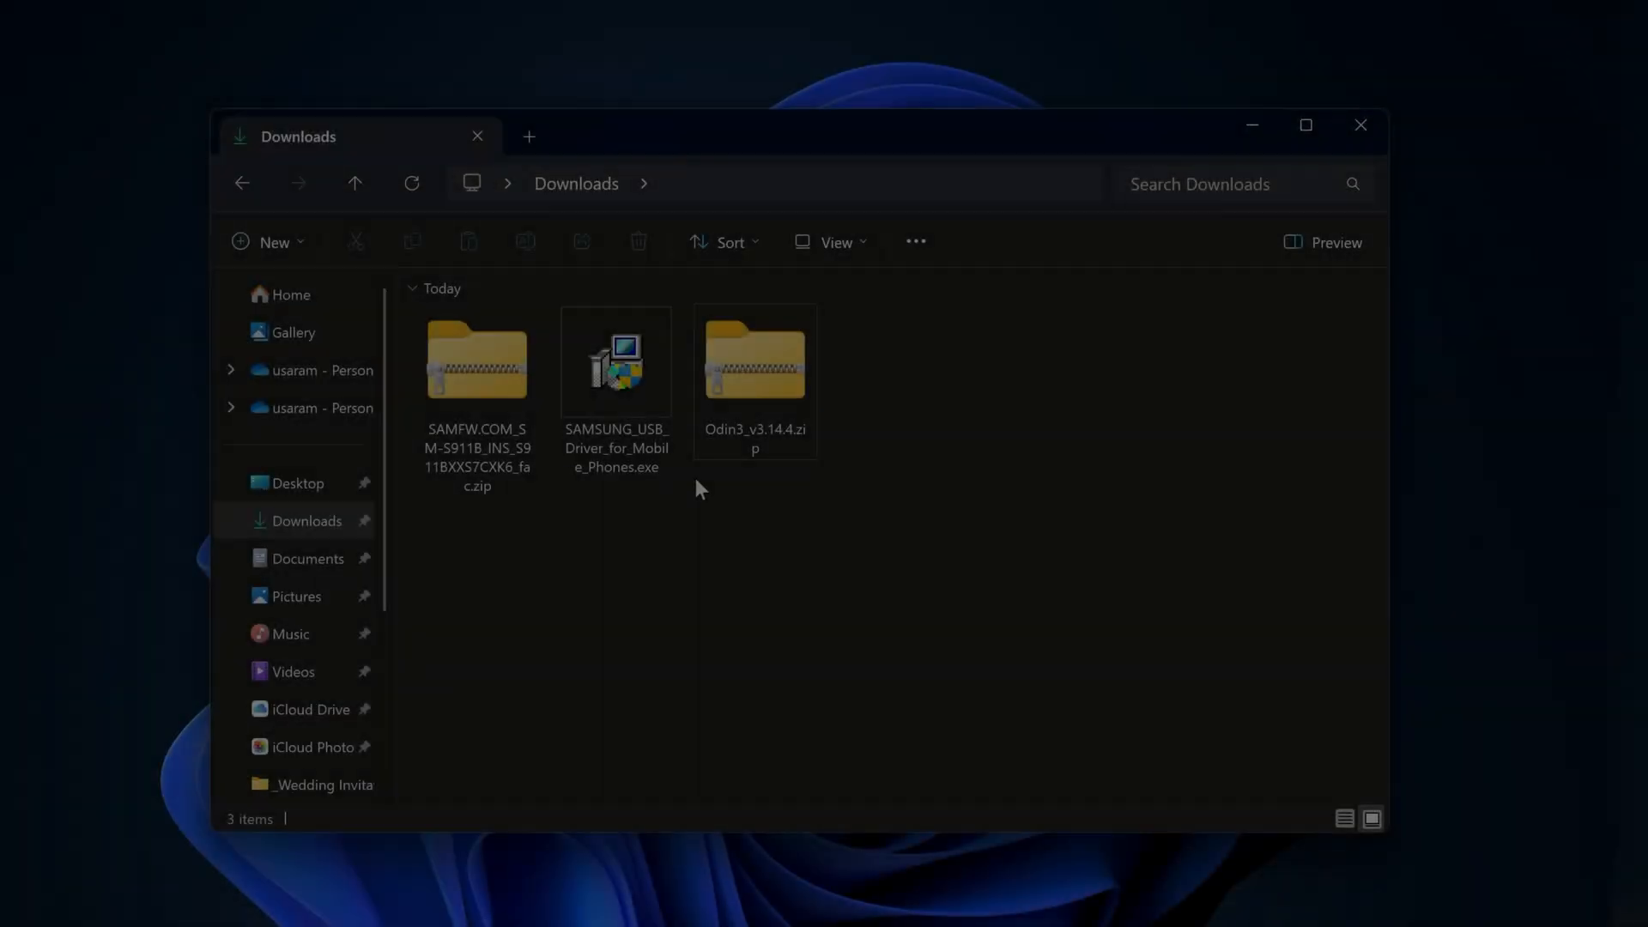
Extract the firmware and Odin3 zips in Downloads, then launch Odin3_v3.14.4.exe
key("ctrl+a")
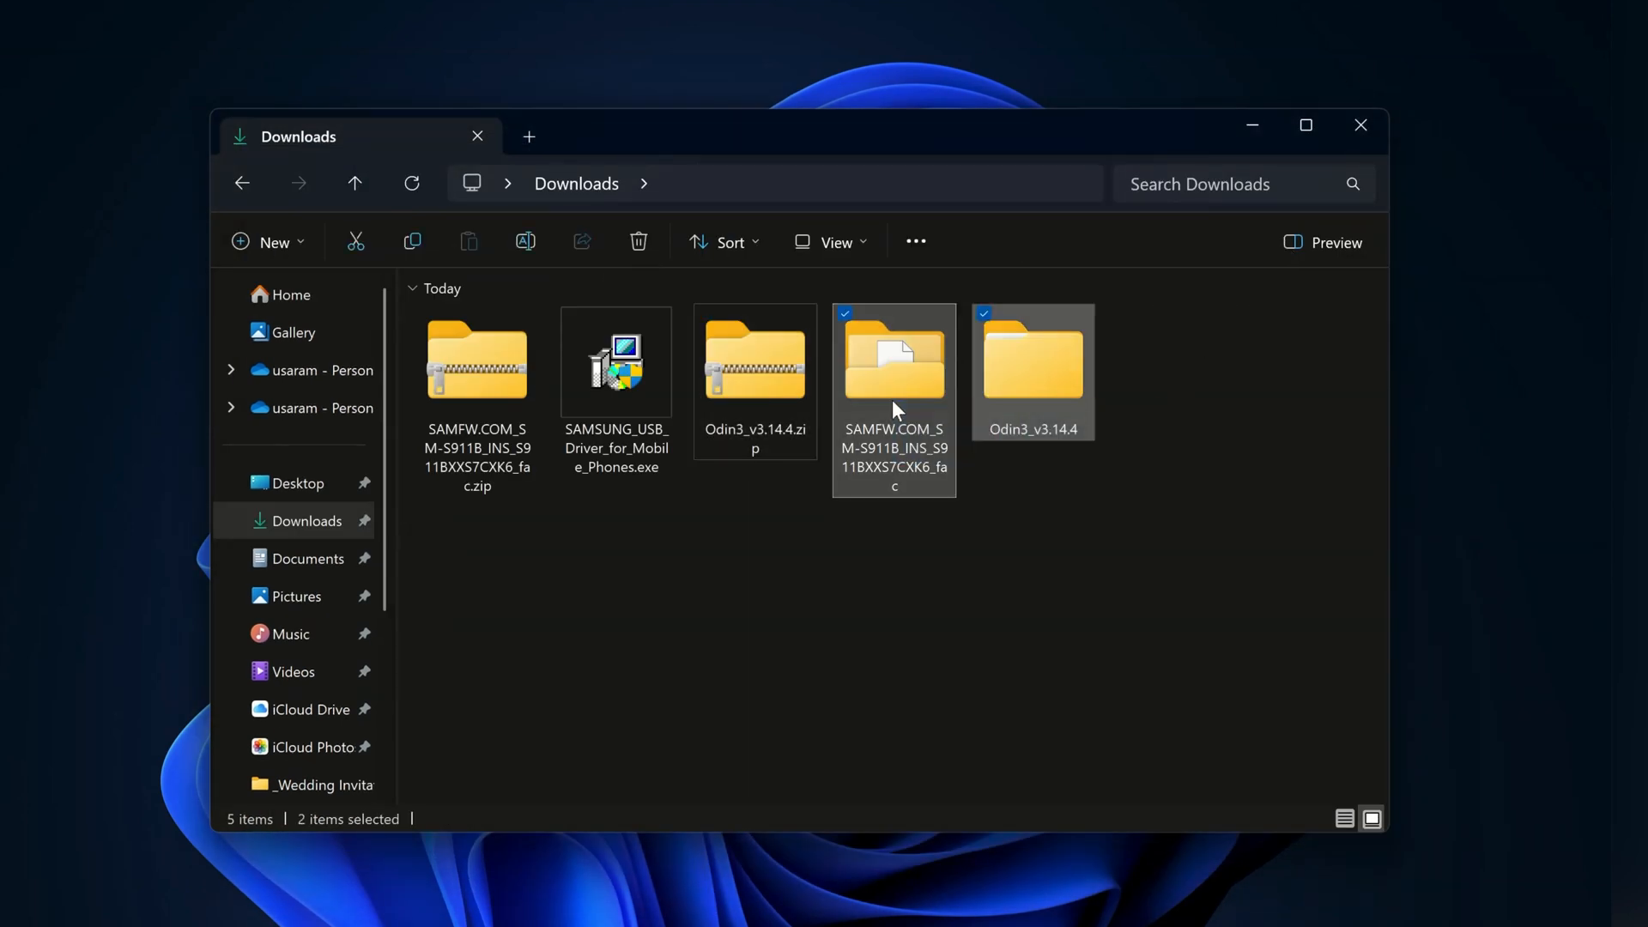
left_click(615, 362)
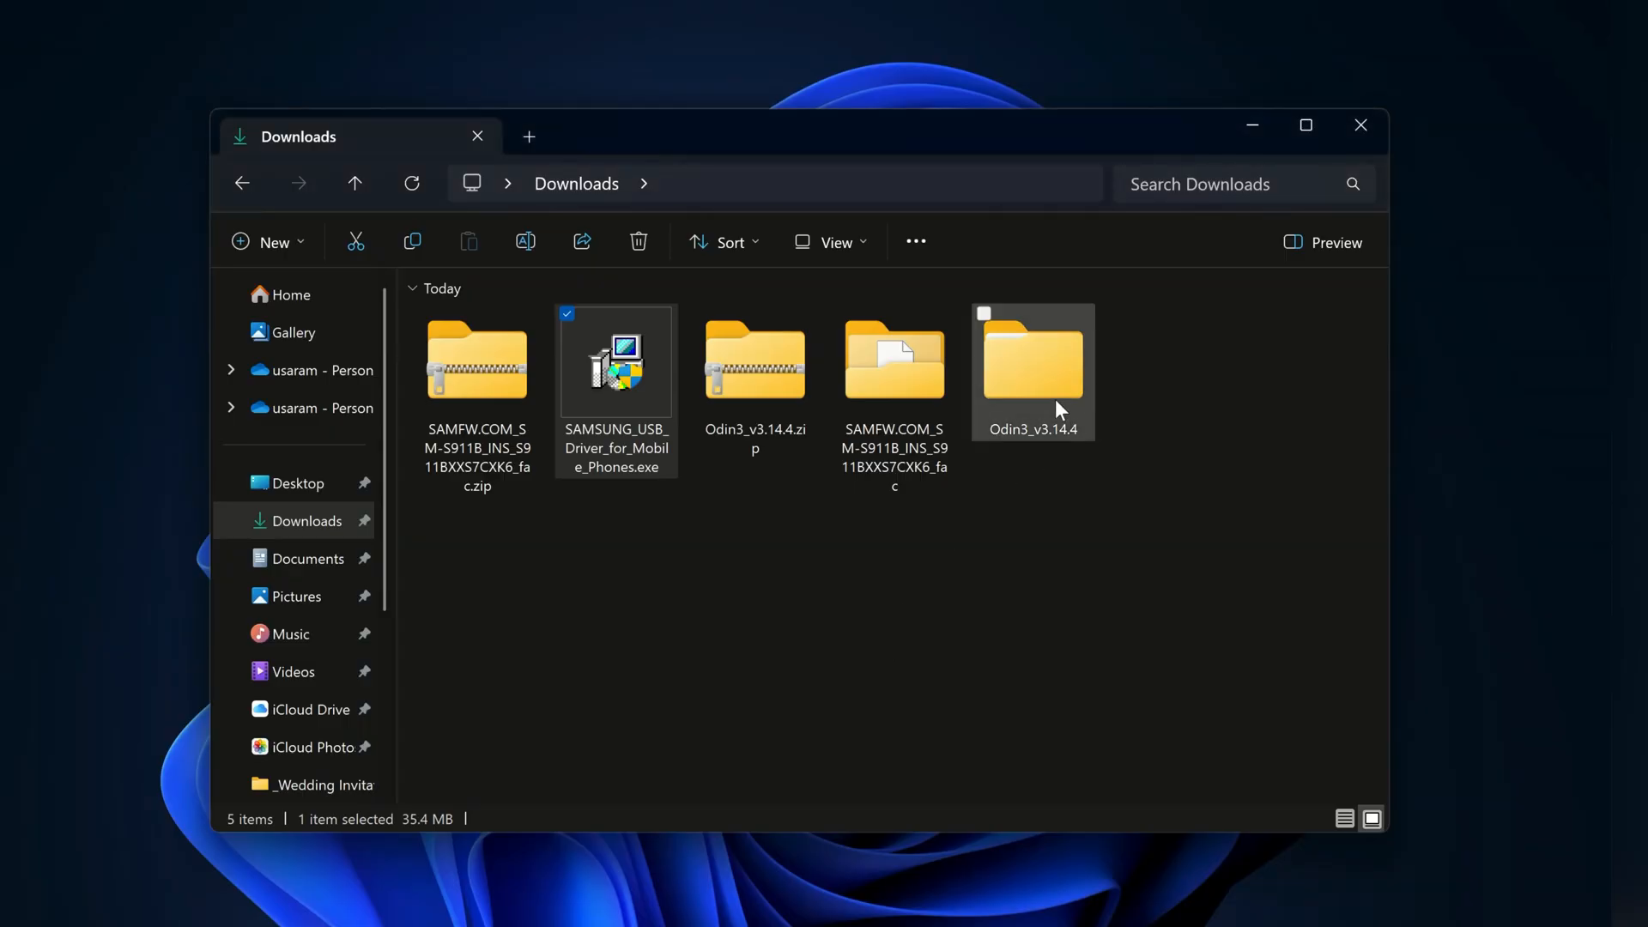
double_click(1031, 357)
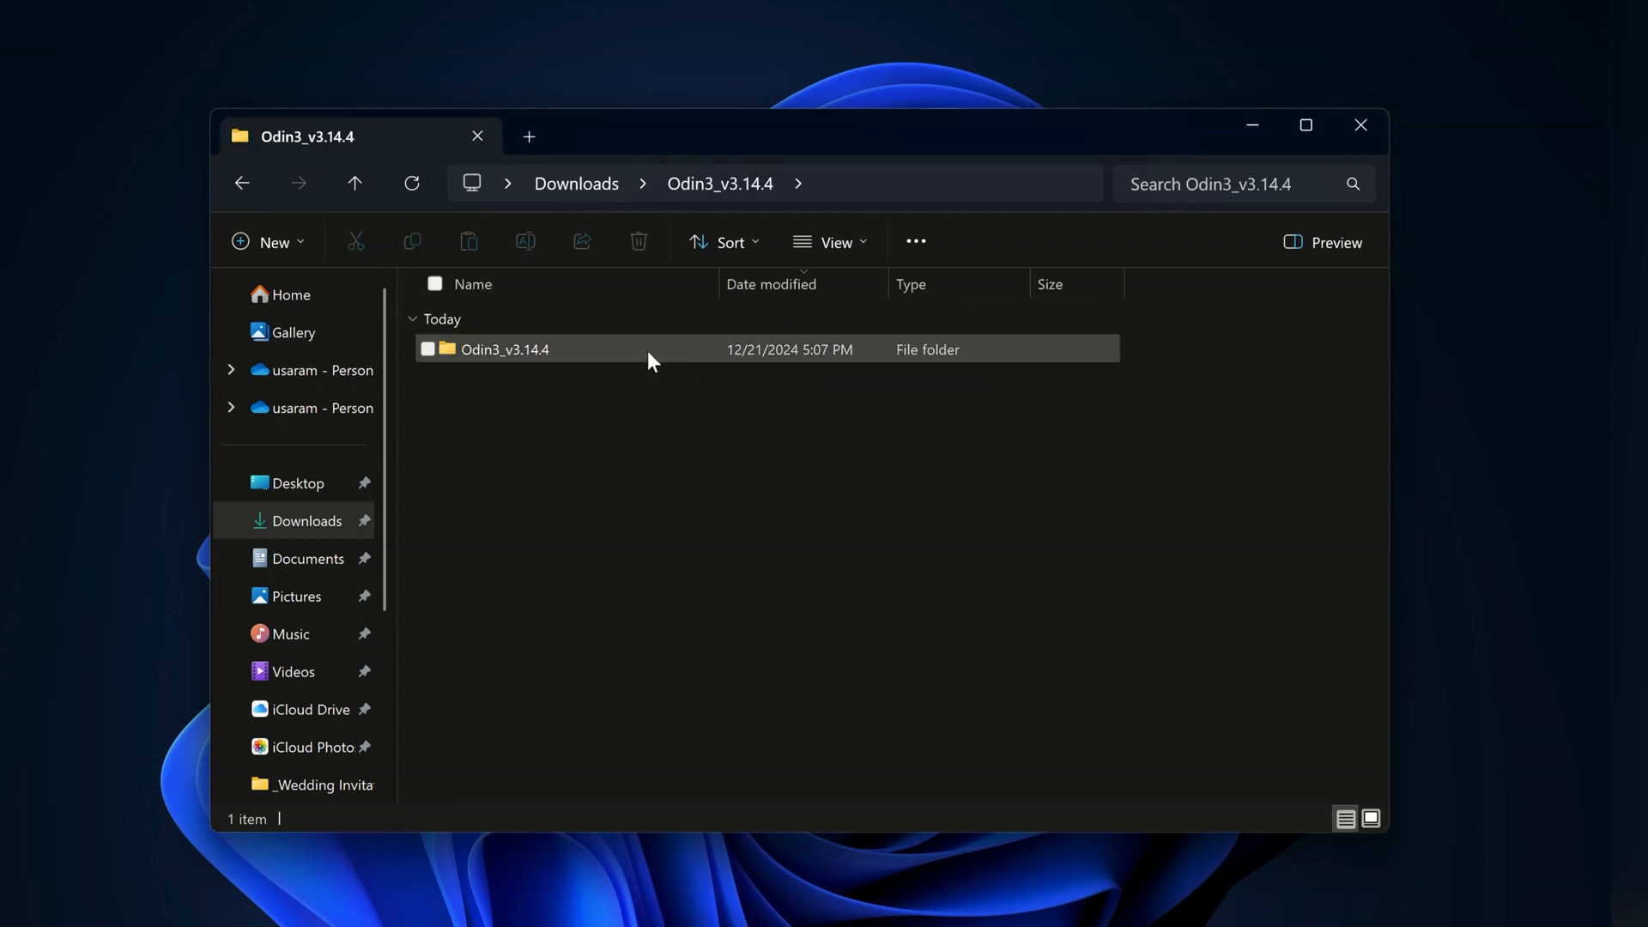
double_click(503, 349)
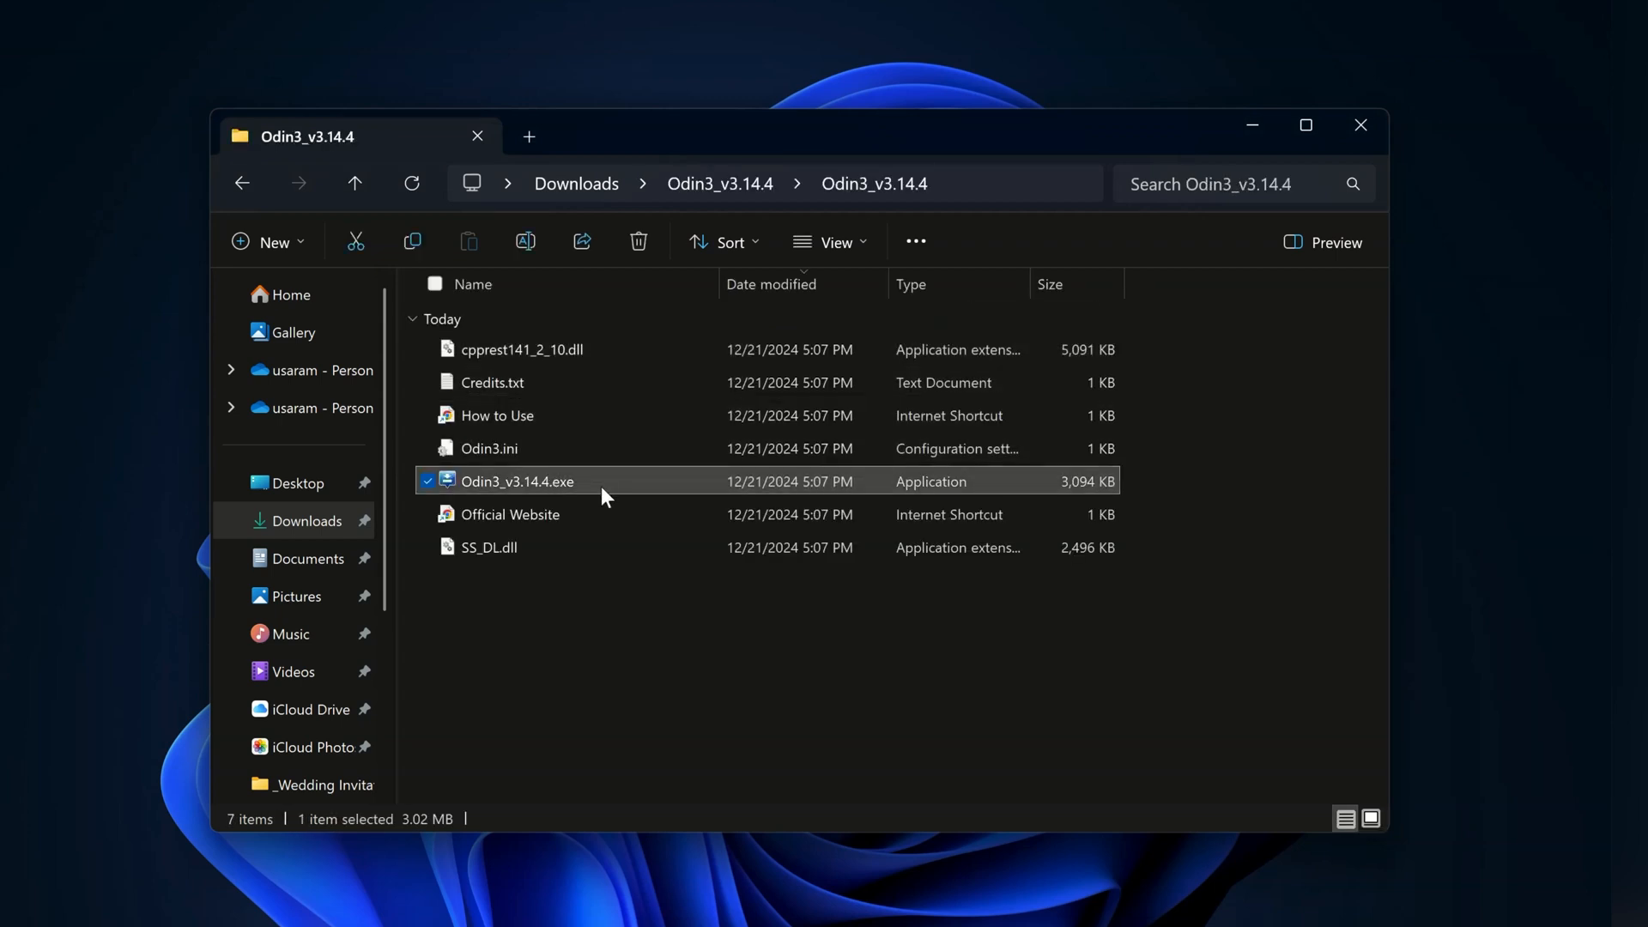
double_click(516, 481)
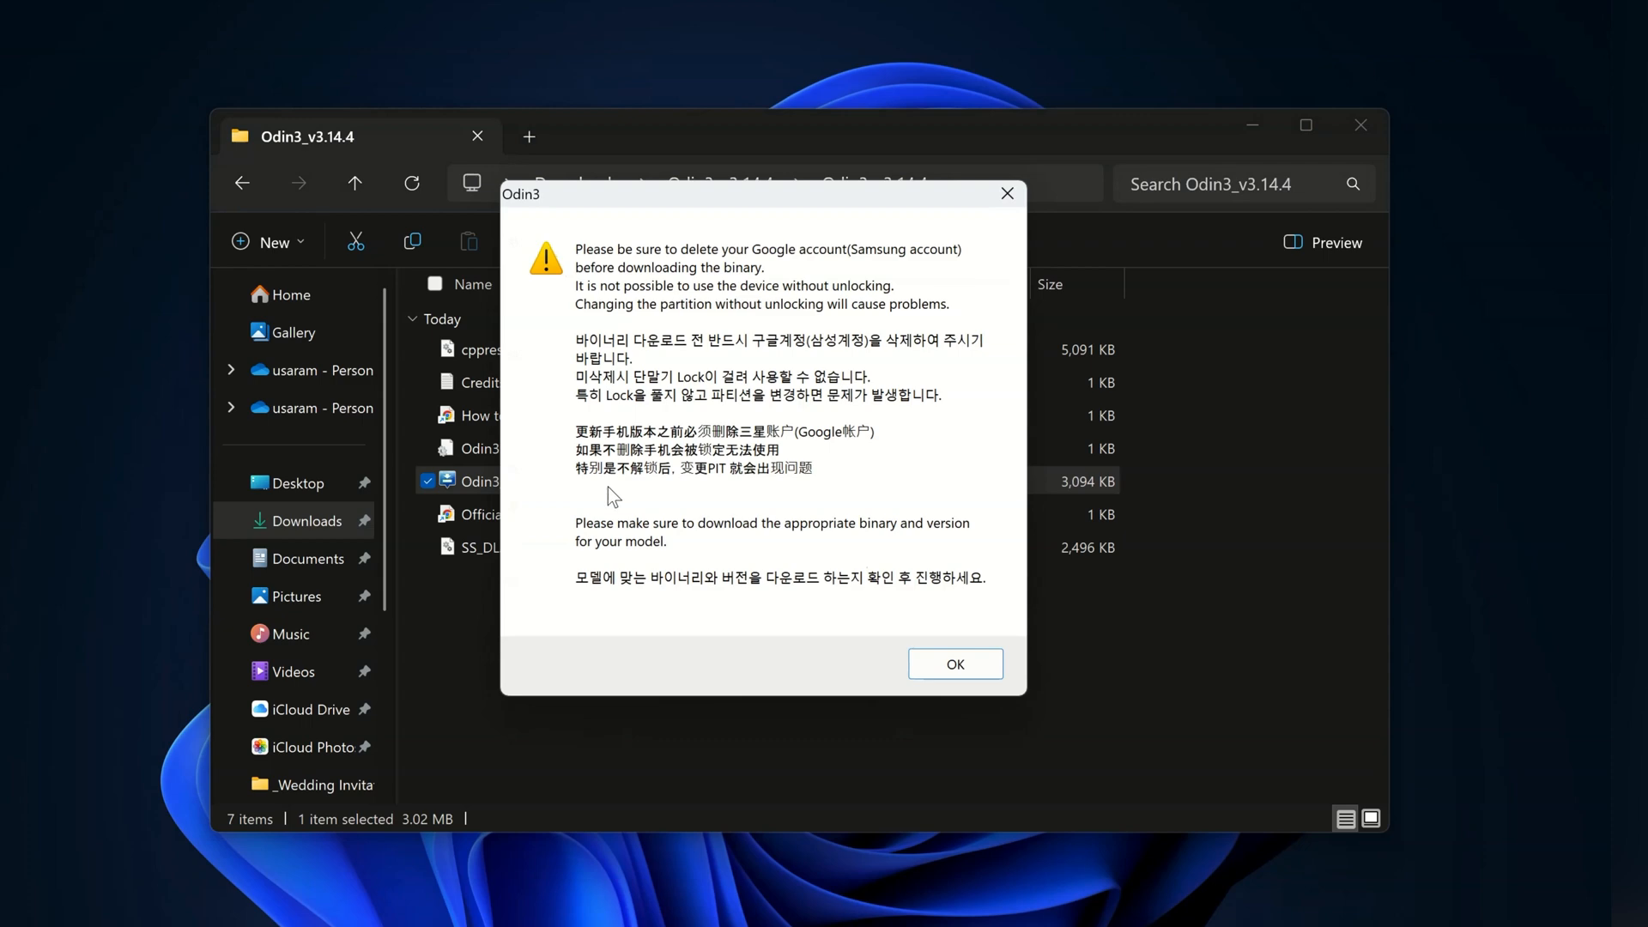
Dismiss the Odin3 warning, confirm the device shows as Added, and begin choosing the BL file
left_click(954, 663)
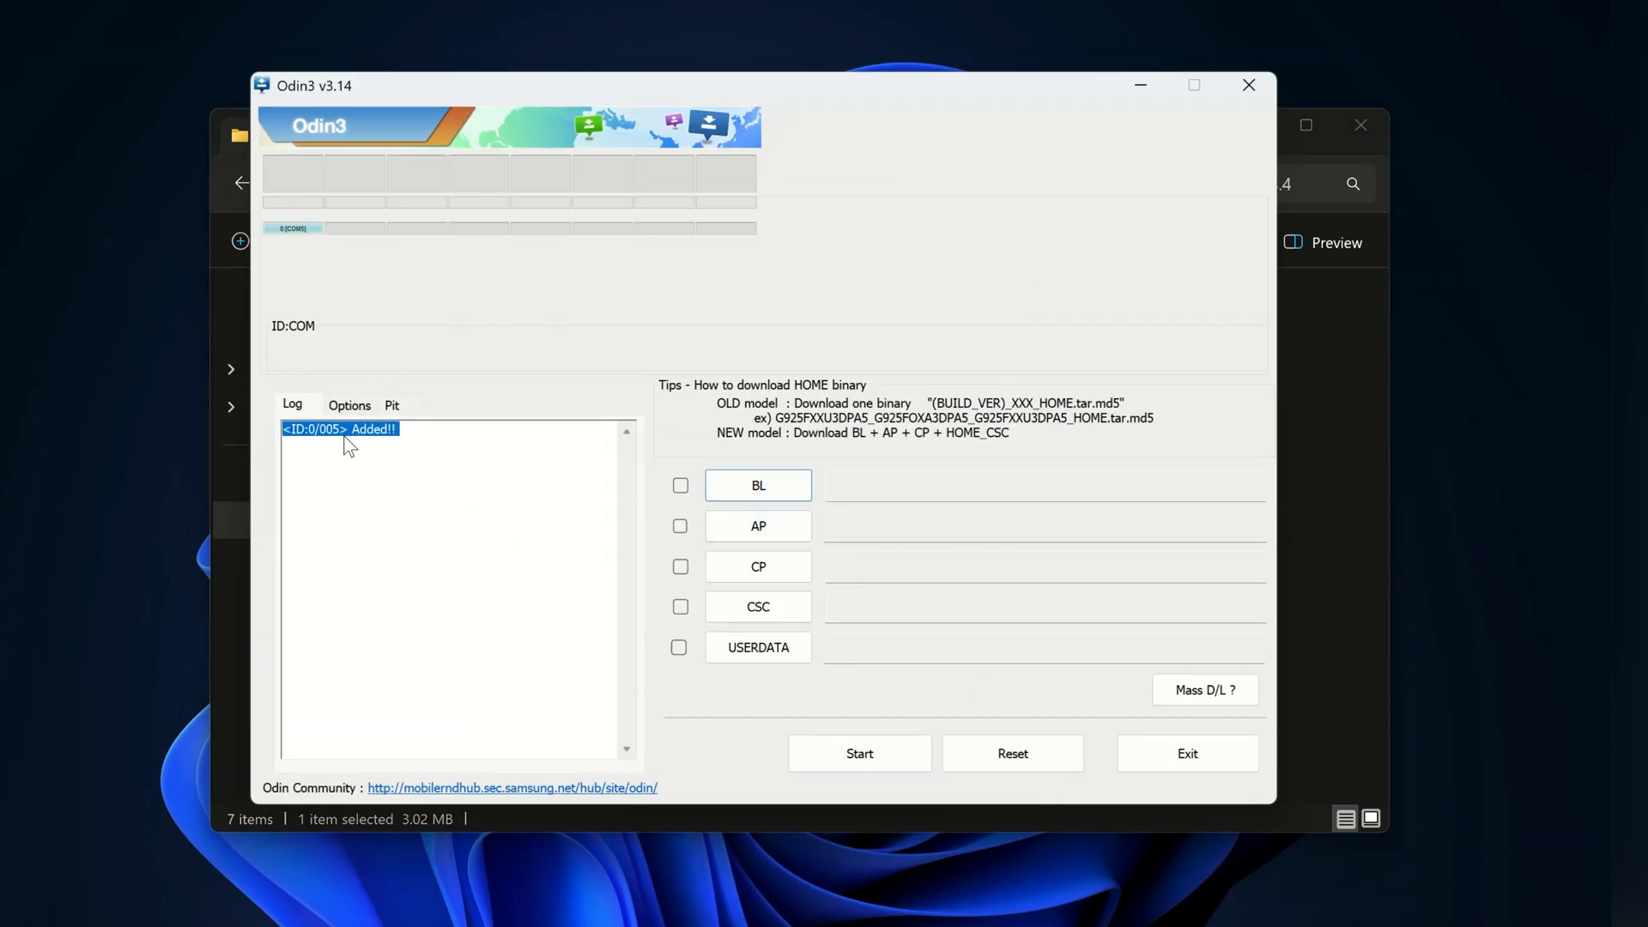
left_click(379, 429)
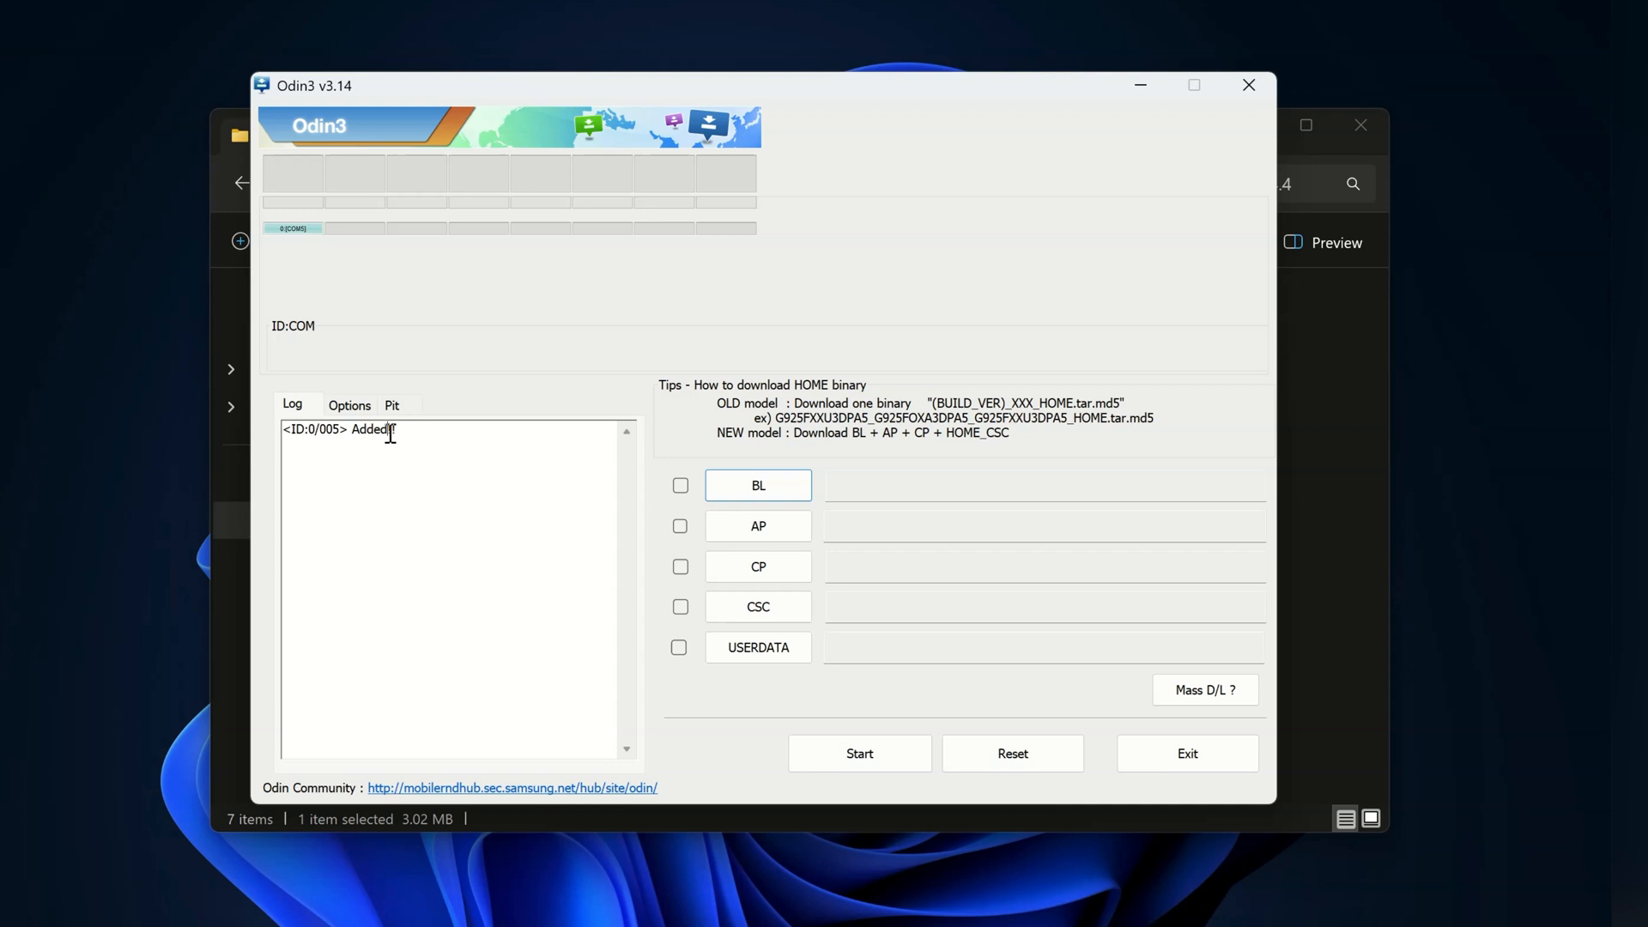
left_click(756, 484)
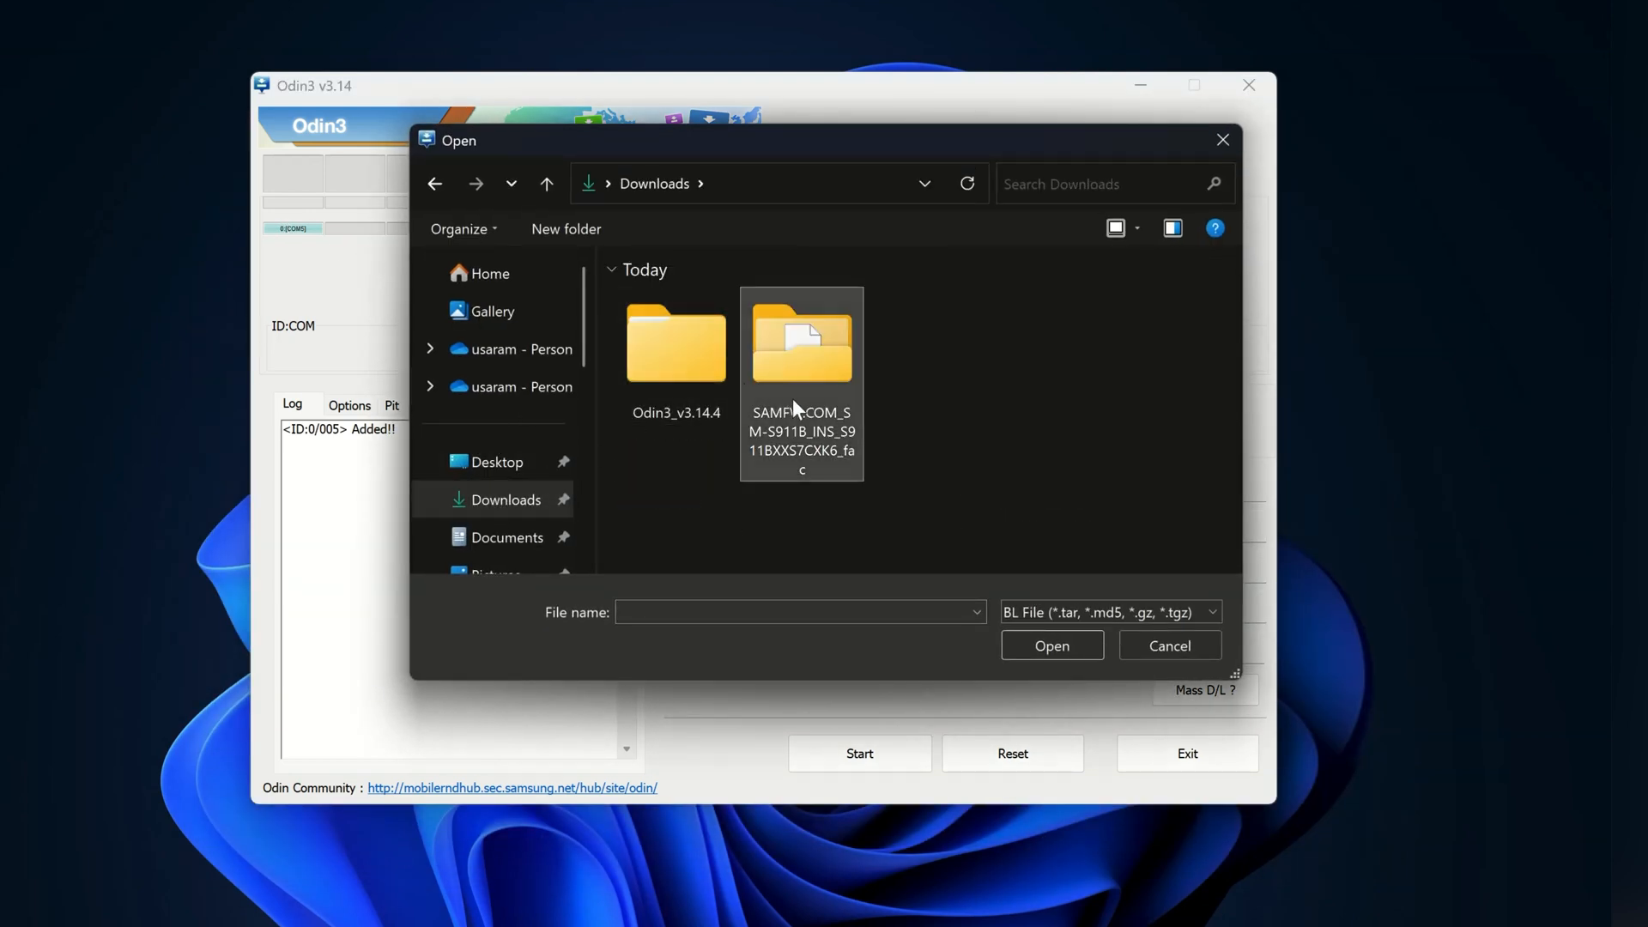
Load the BL, AP and CP .md5 files from the SAMFW S911B firmware folder
double_click(800, 336)
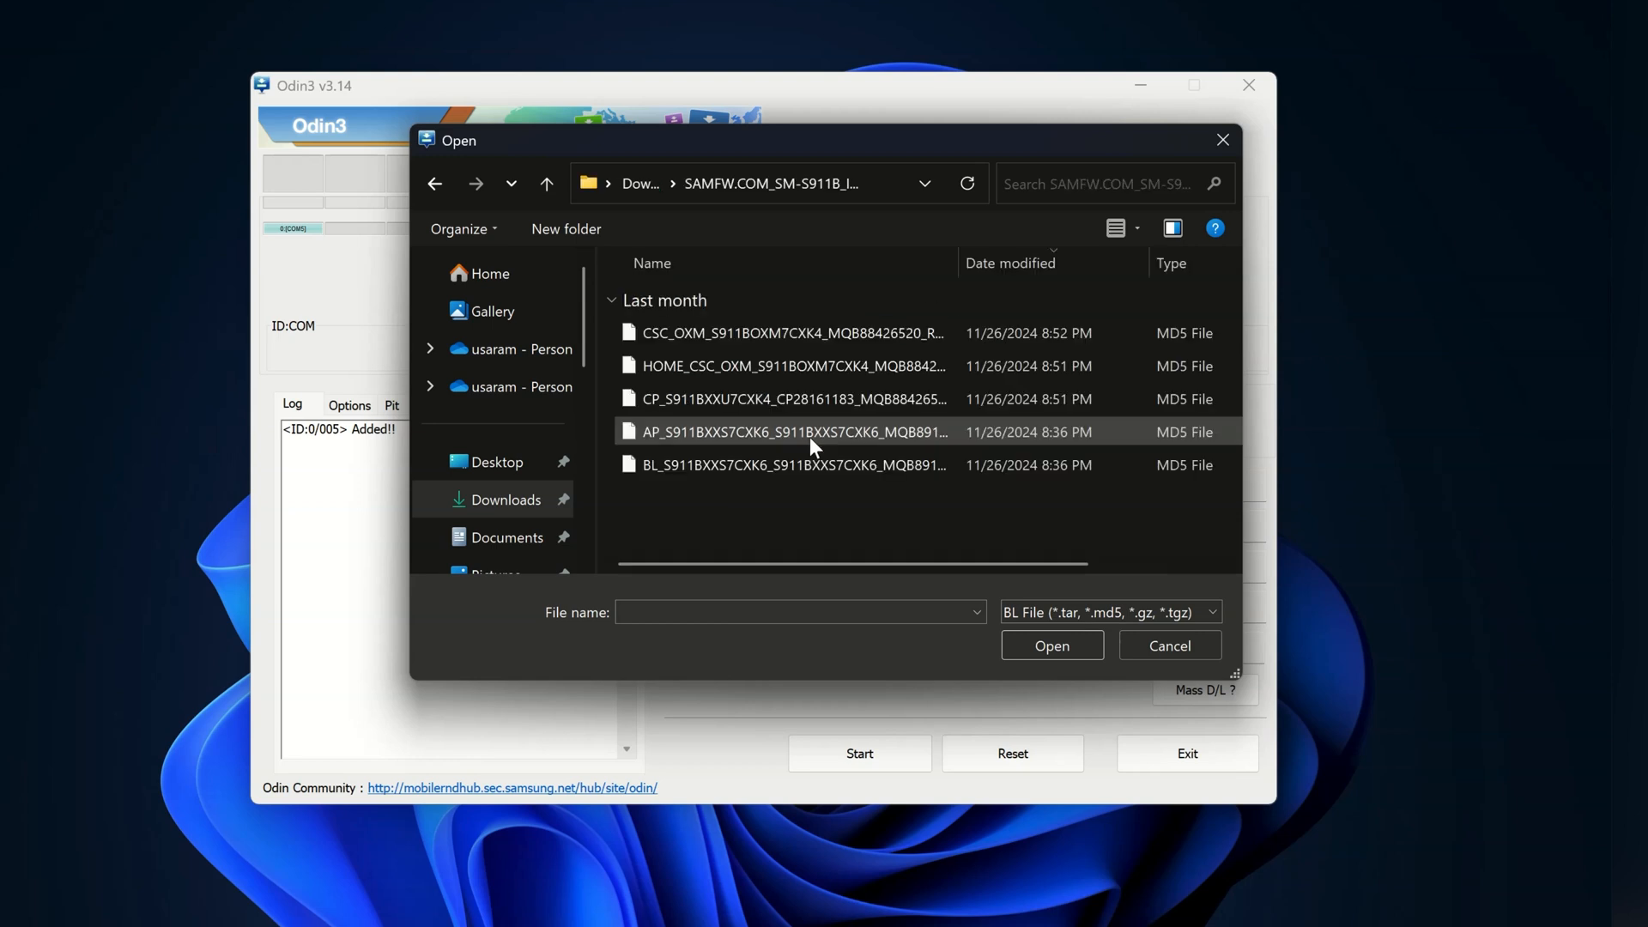
left_click(791, 465)
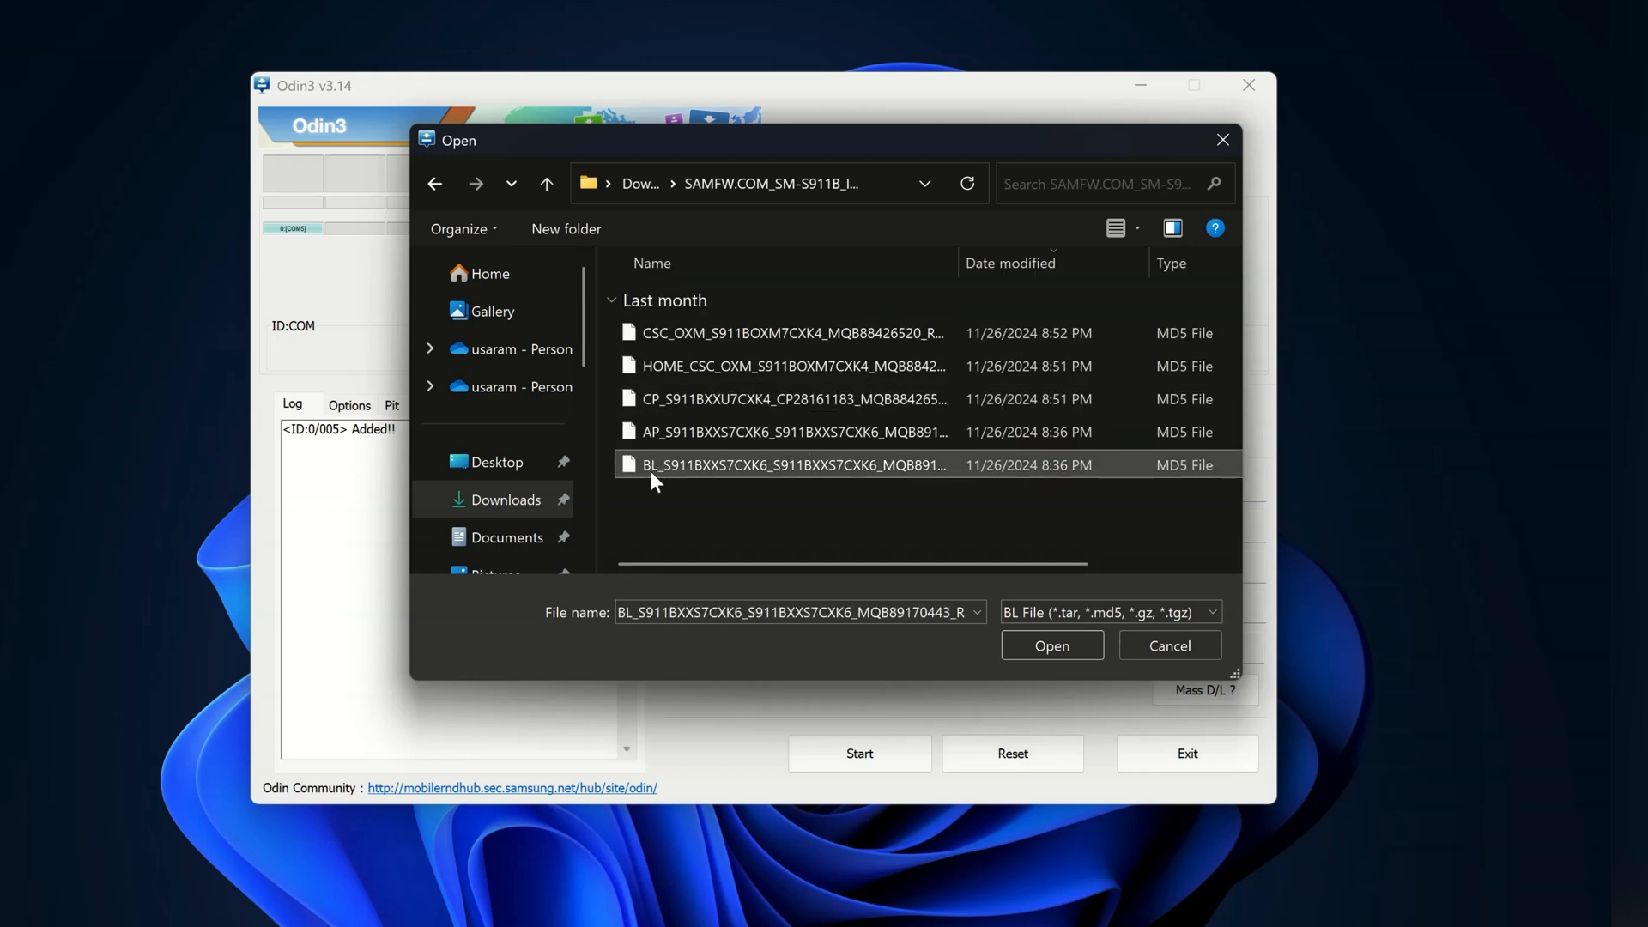
left_click(1050, 645)
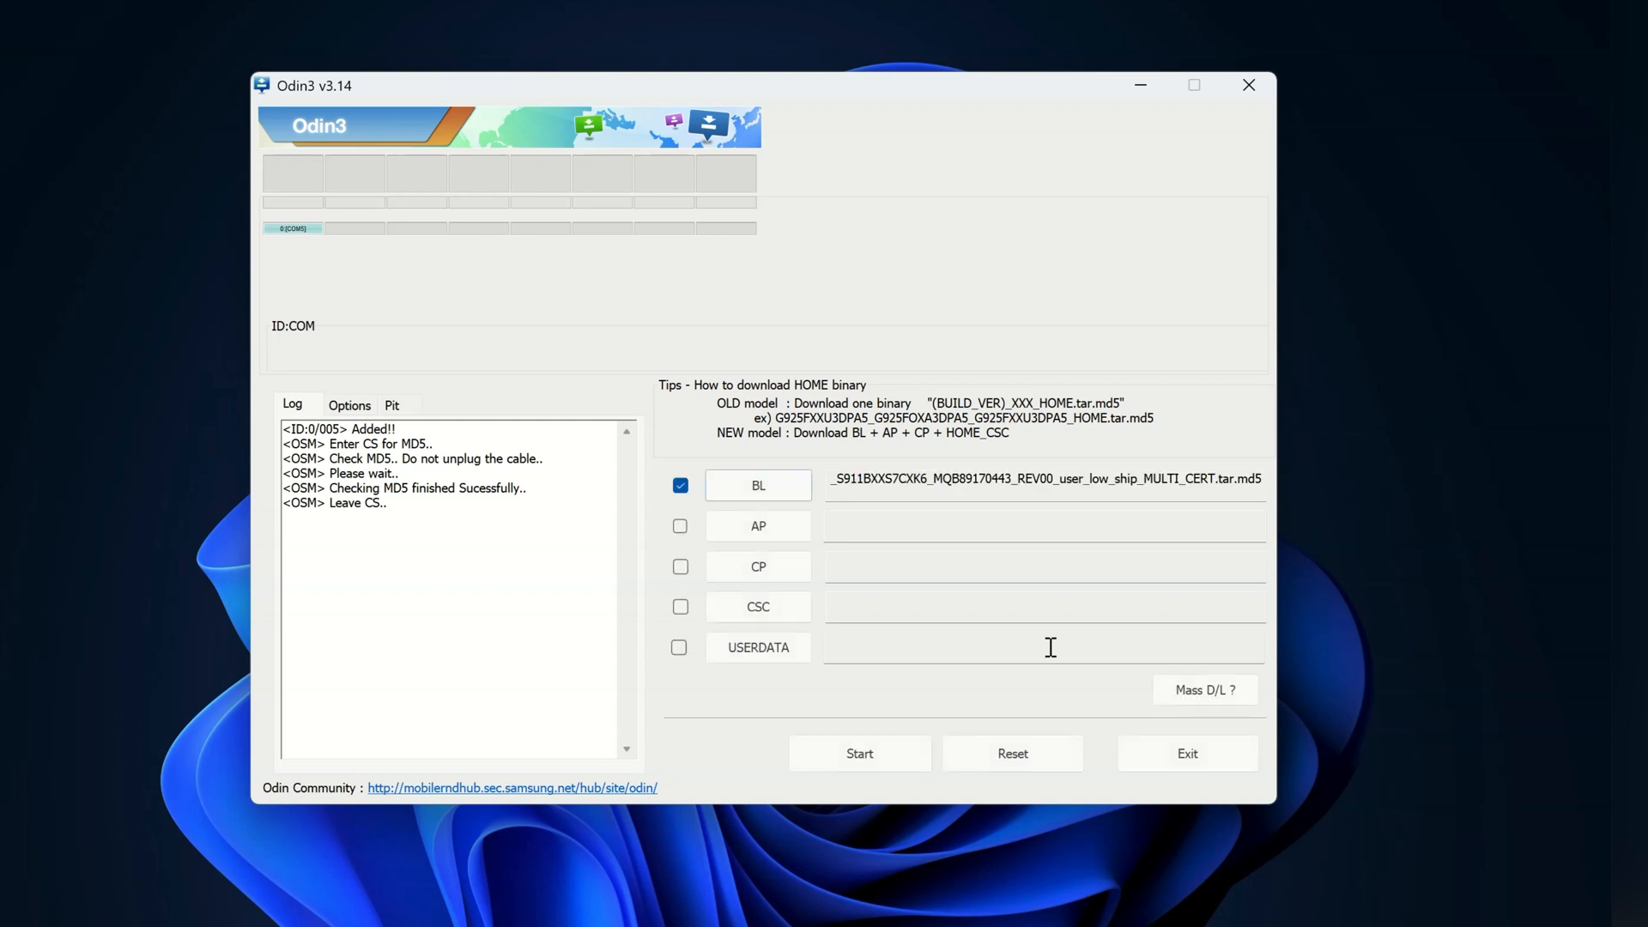
mouse_move(758, 525)
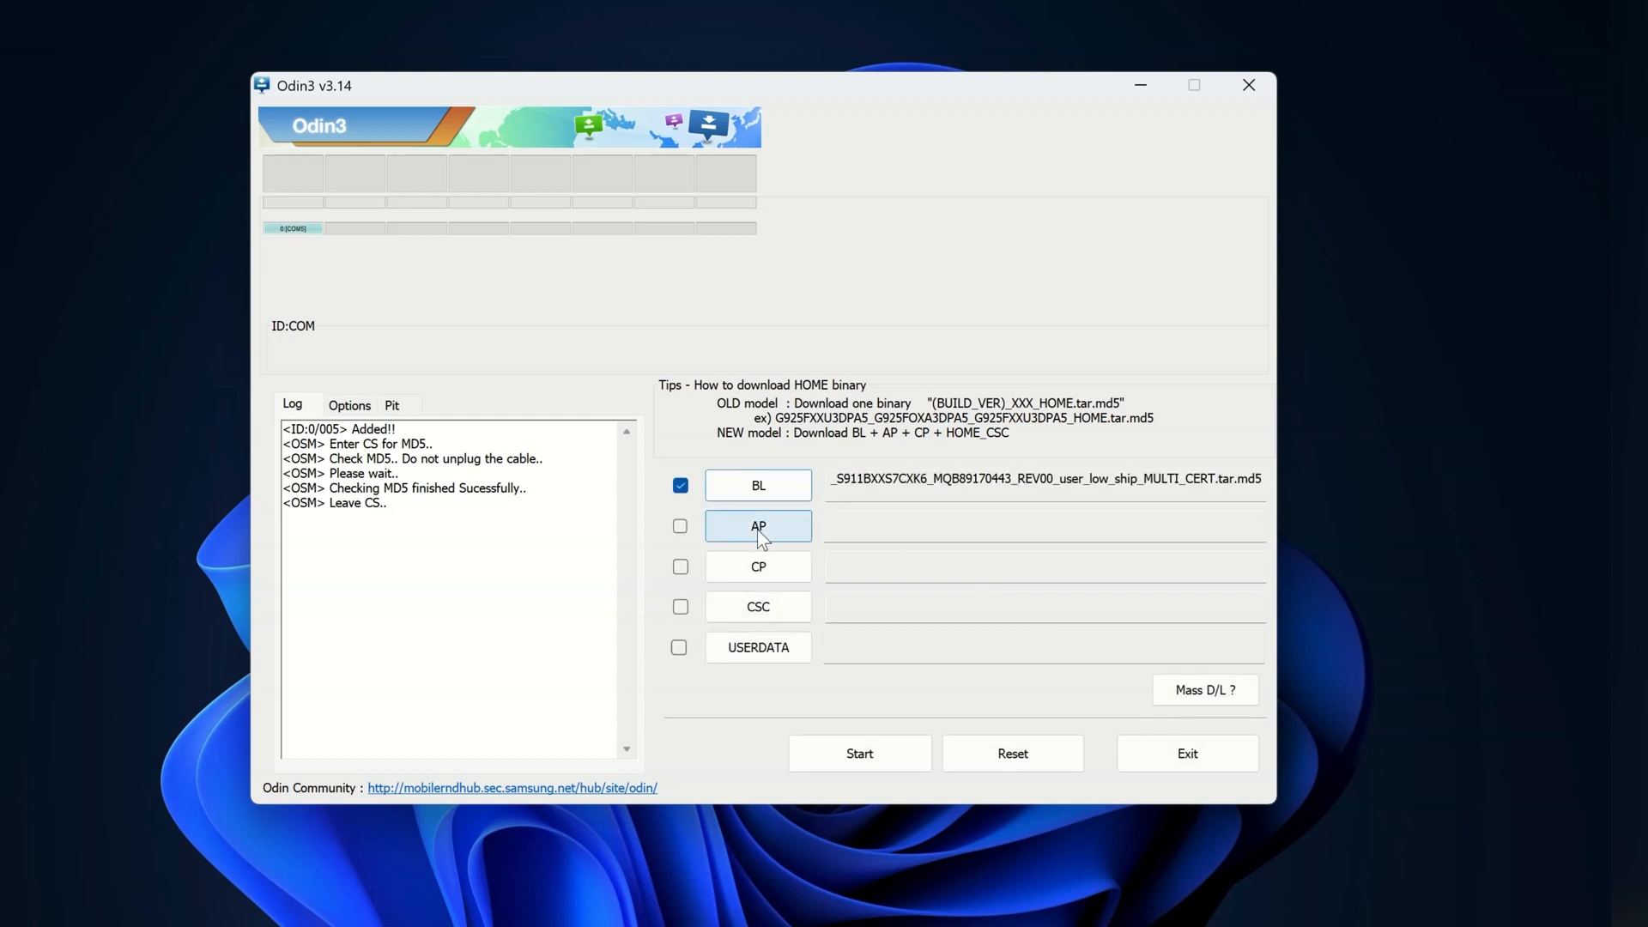
left_click(757, 525)
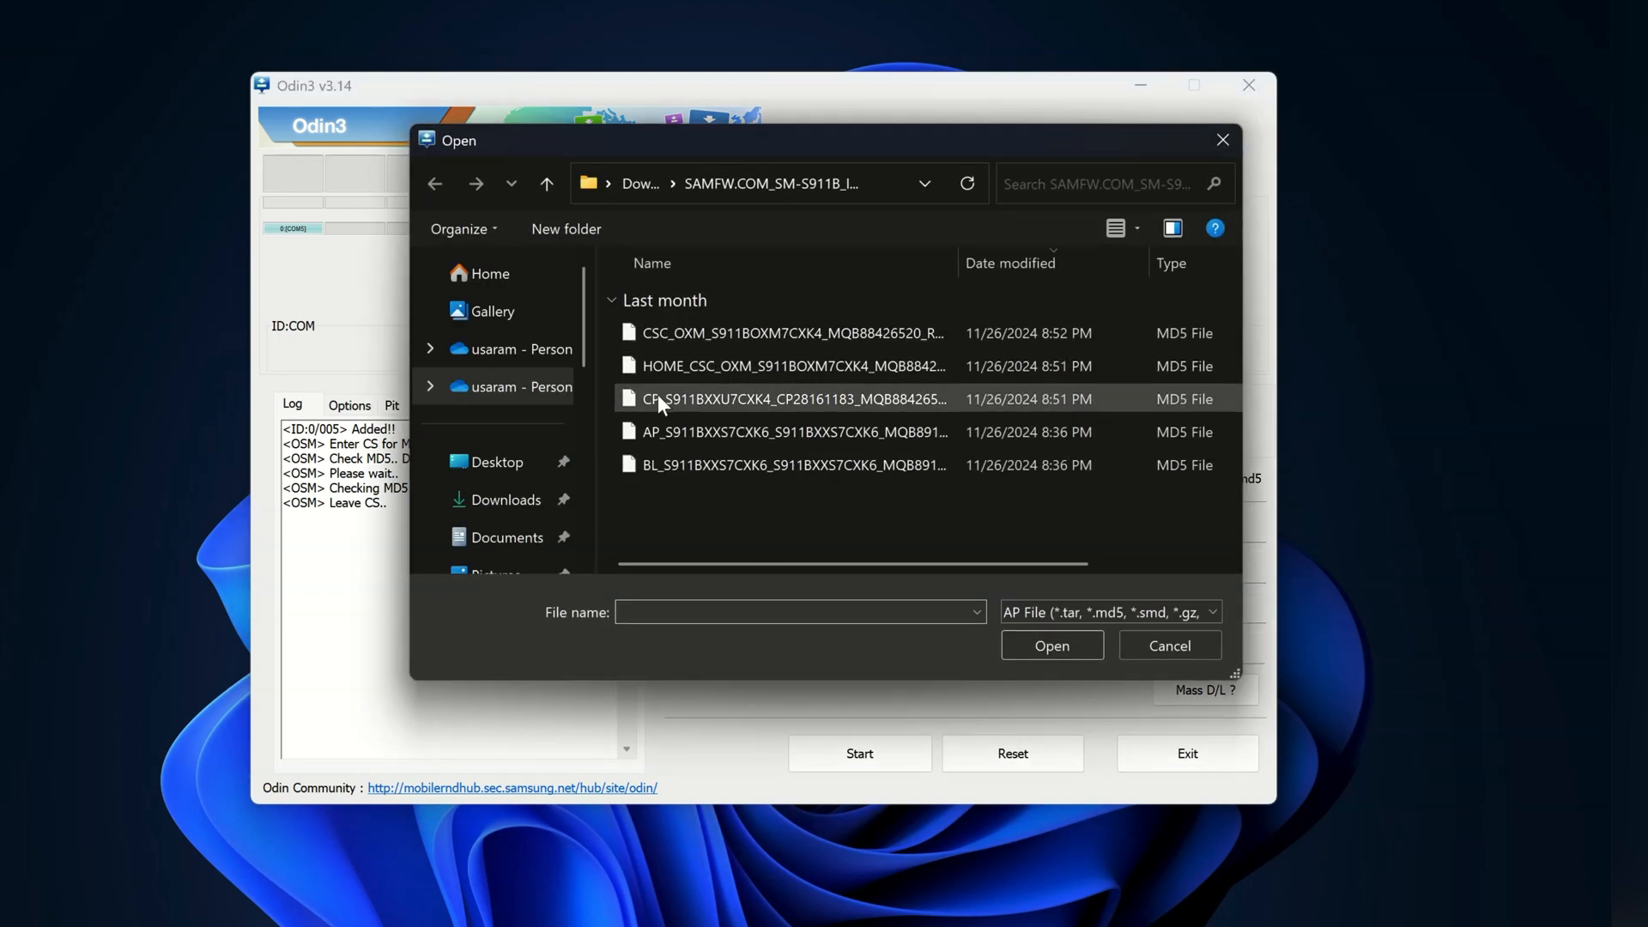
left_click(788, 432)
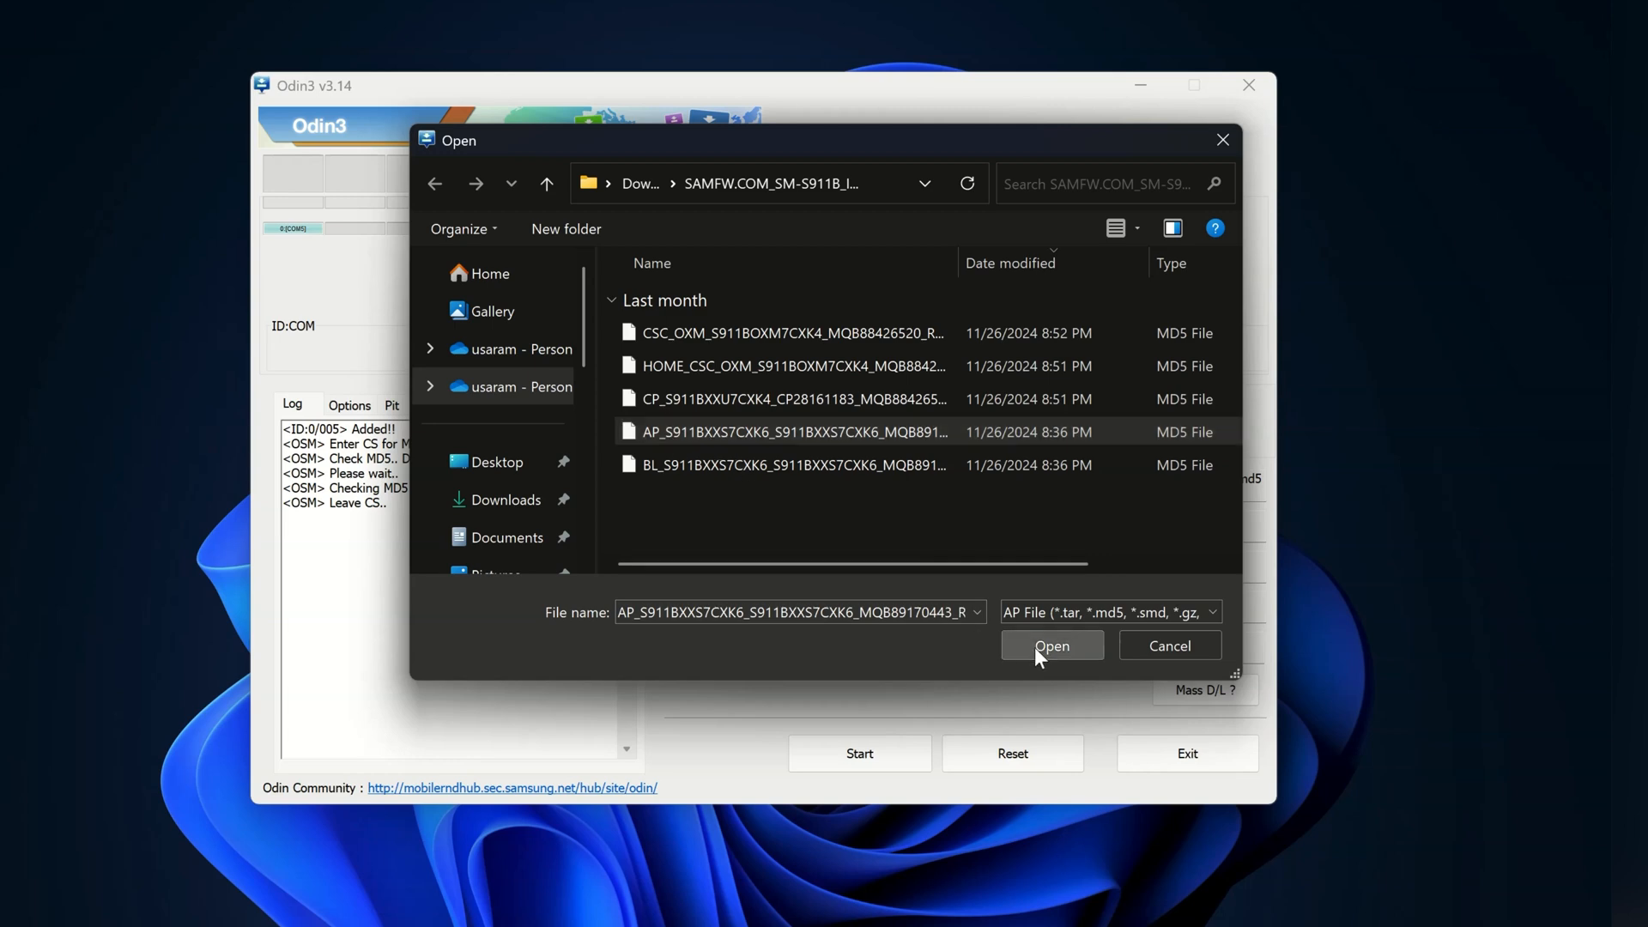
left_click(1051, 645)
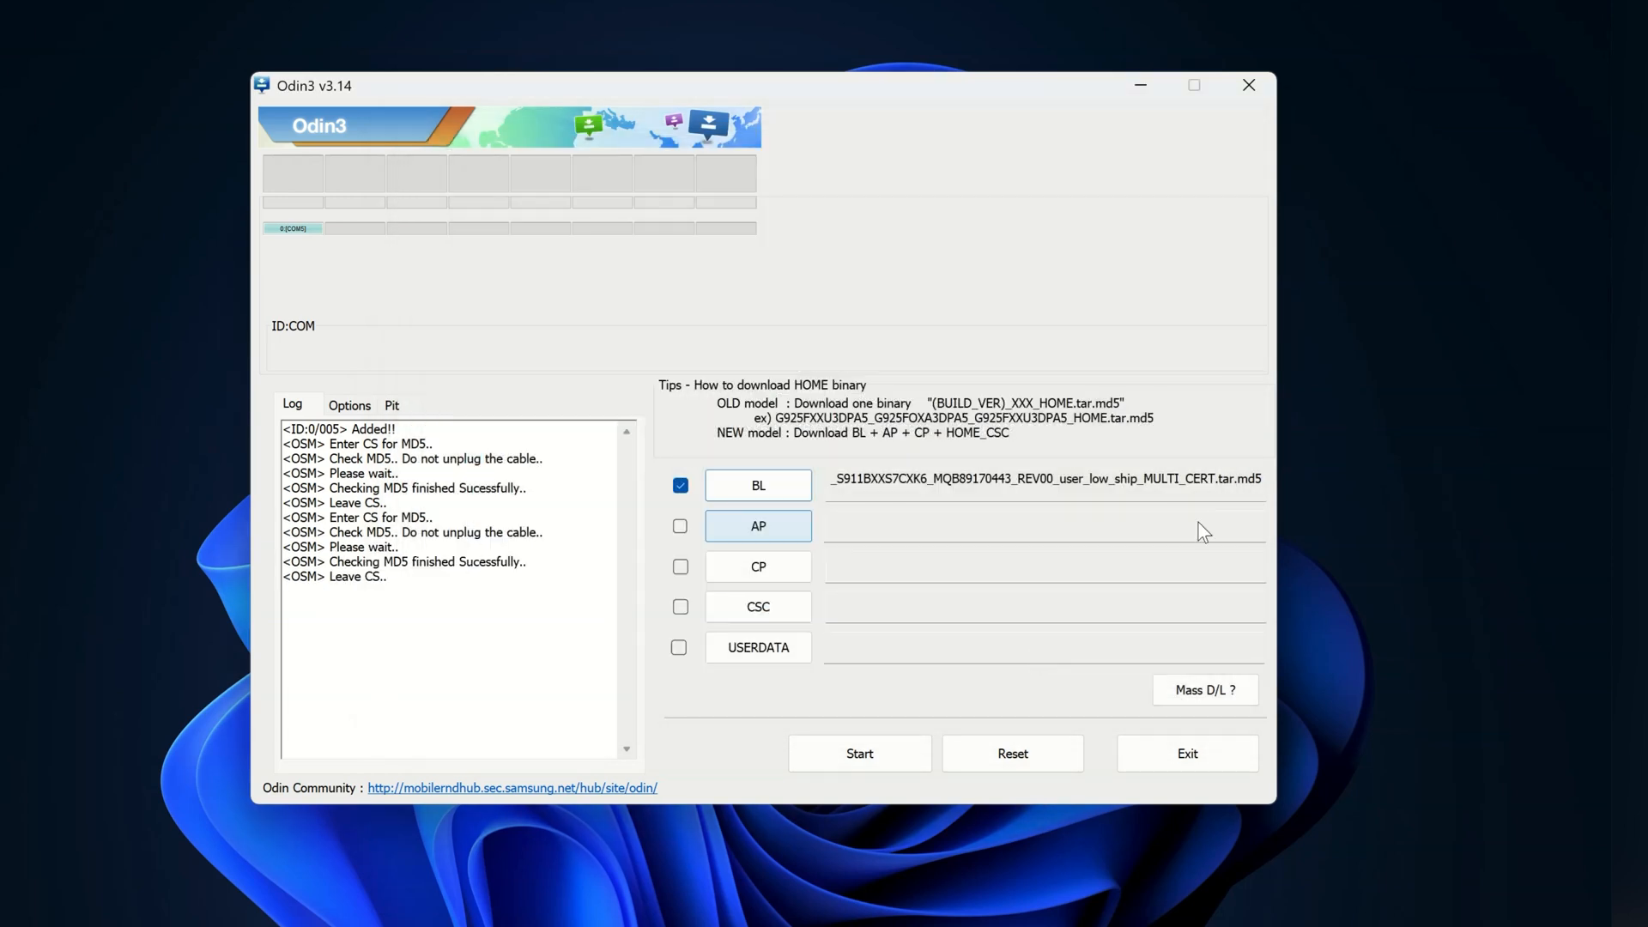
left_click(679, 525)
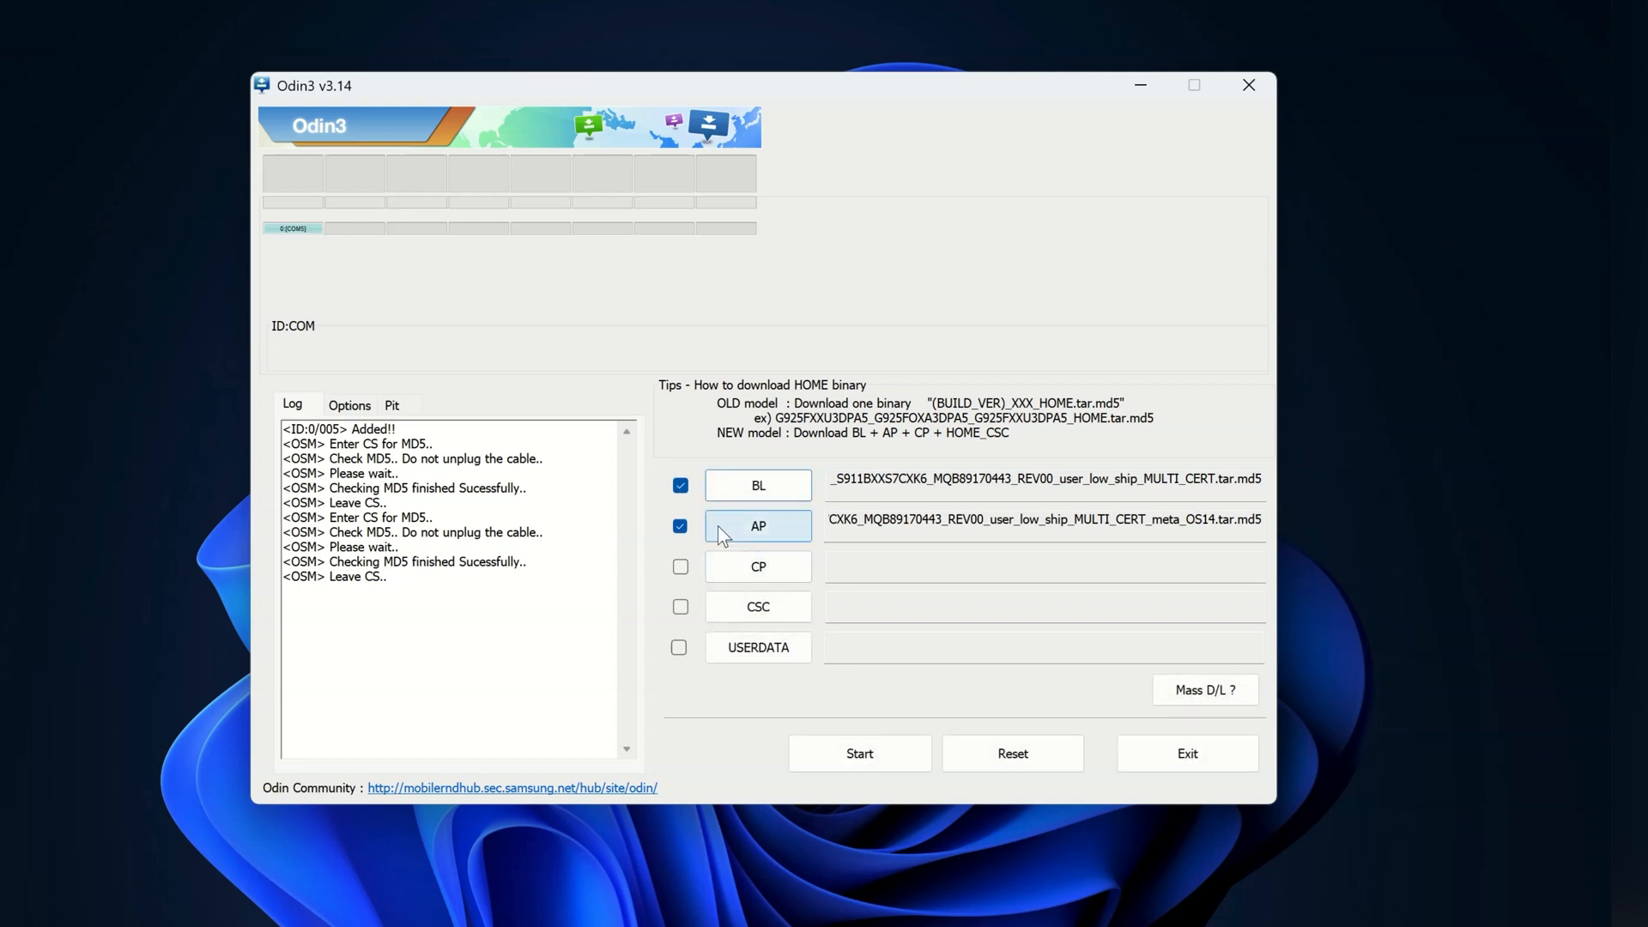
left_click(757, 566)
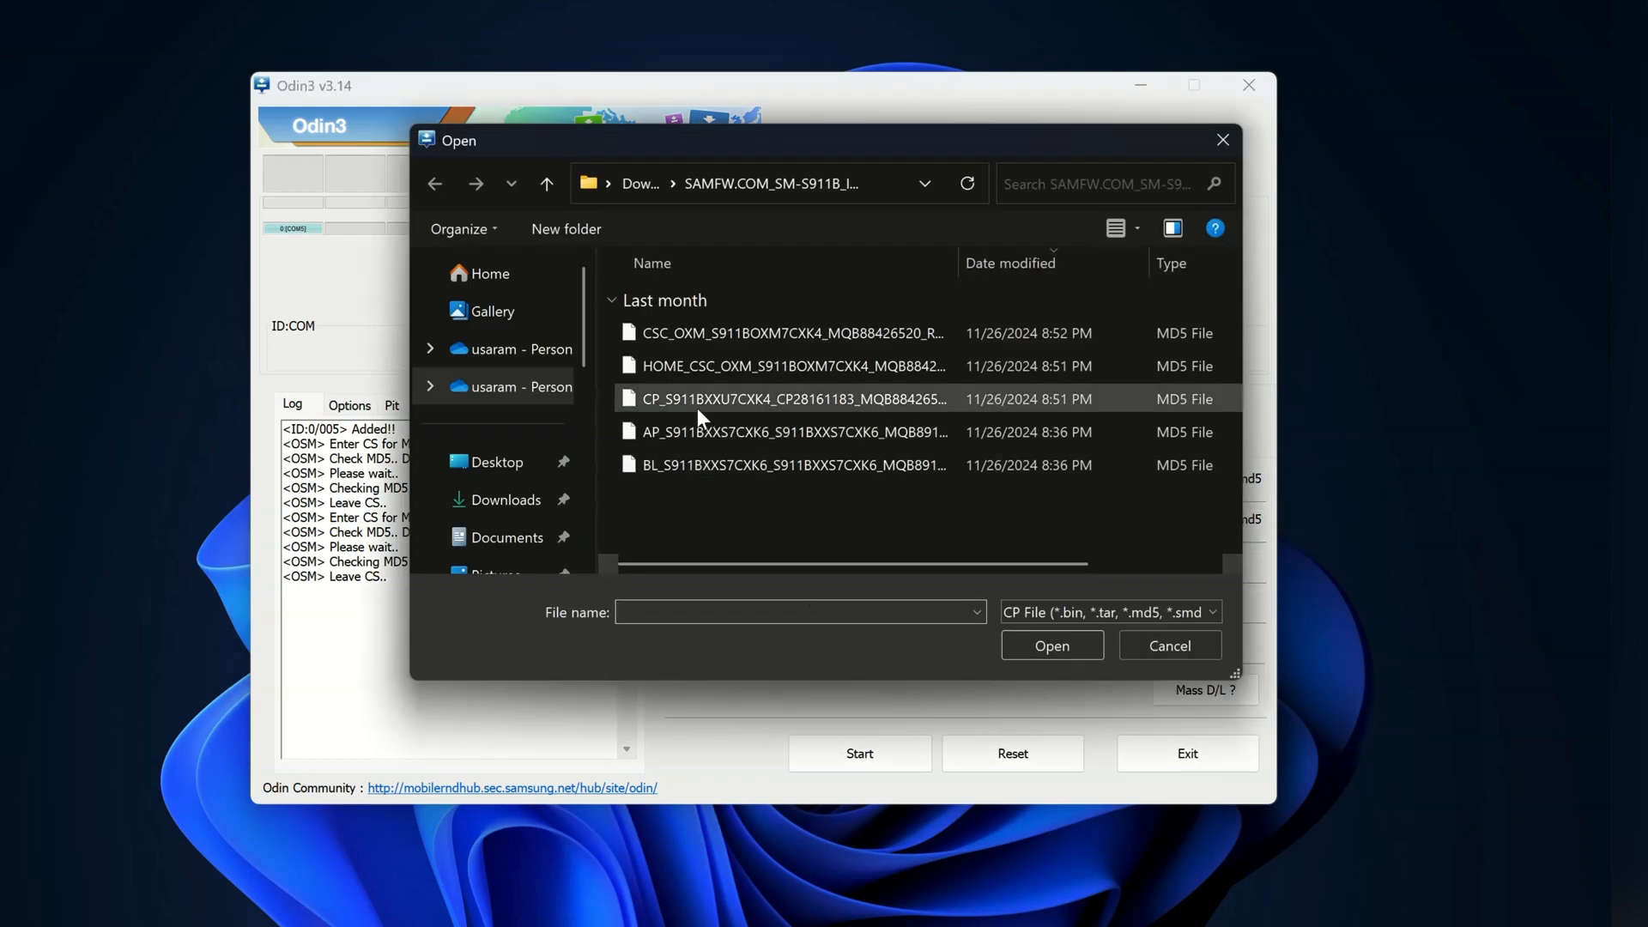
left_click(1050, 645)
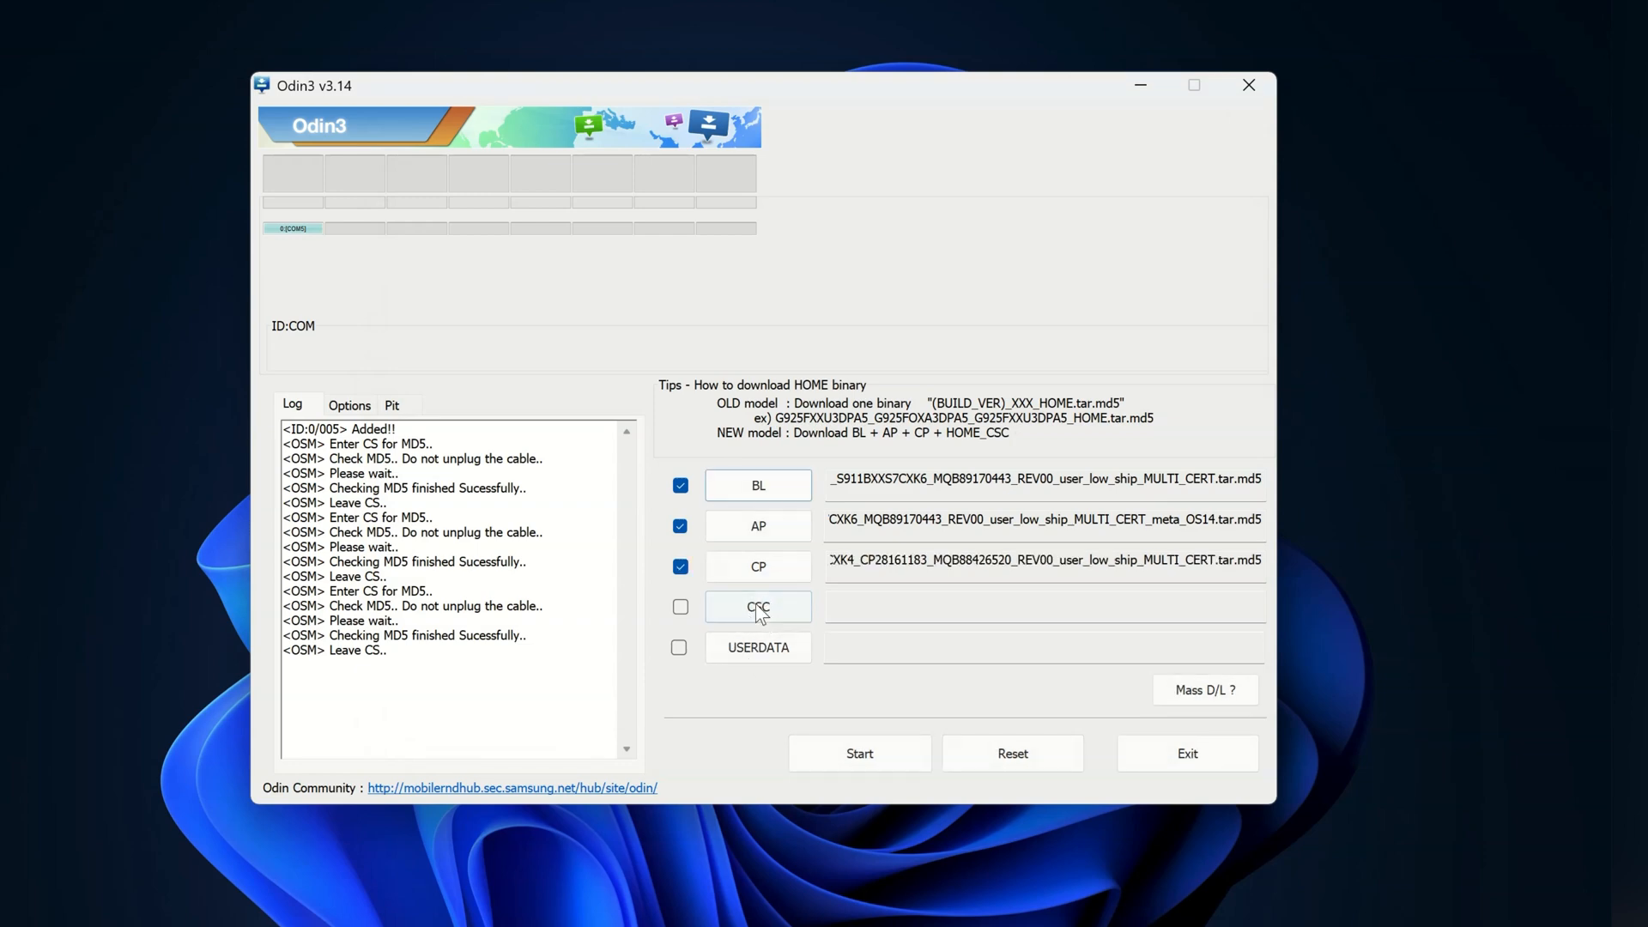
Load the CSC_OXM file into the CSC slot, then start flashing the phone
left_click(758, 606)
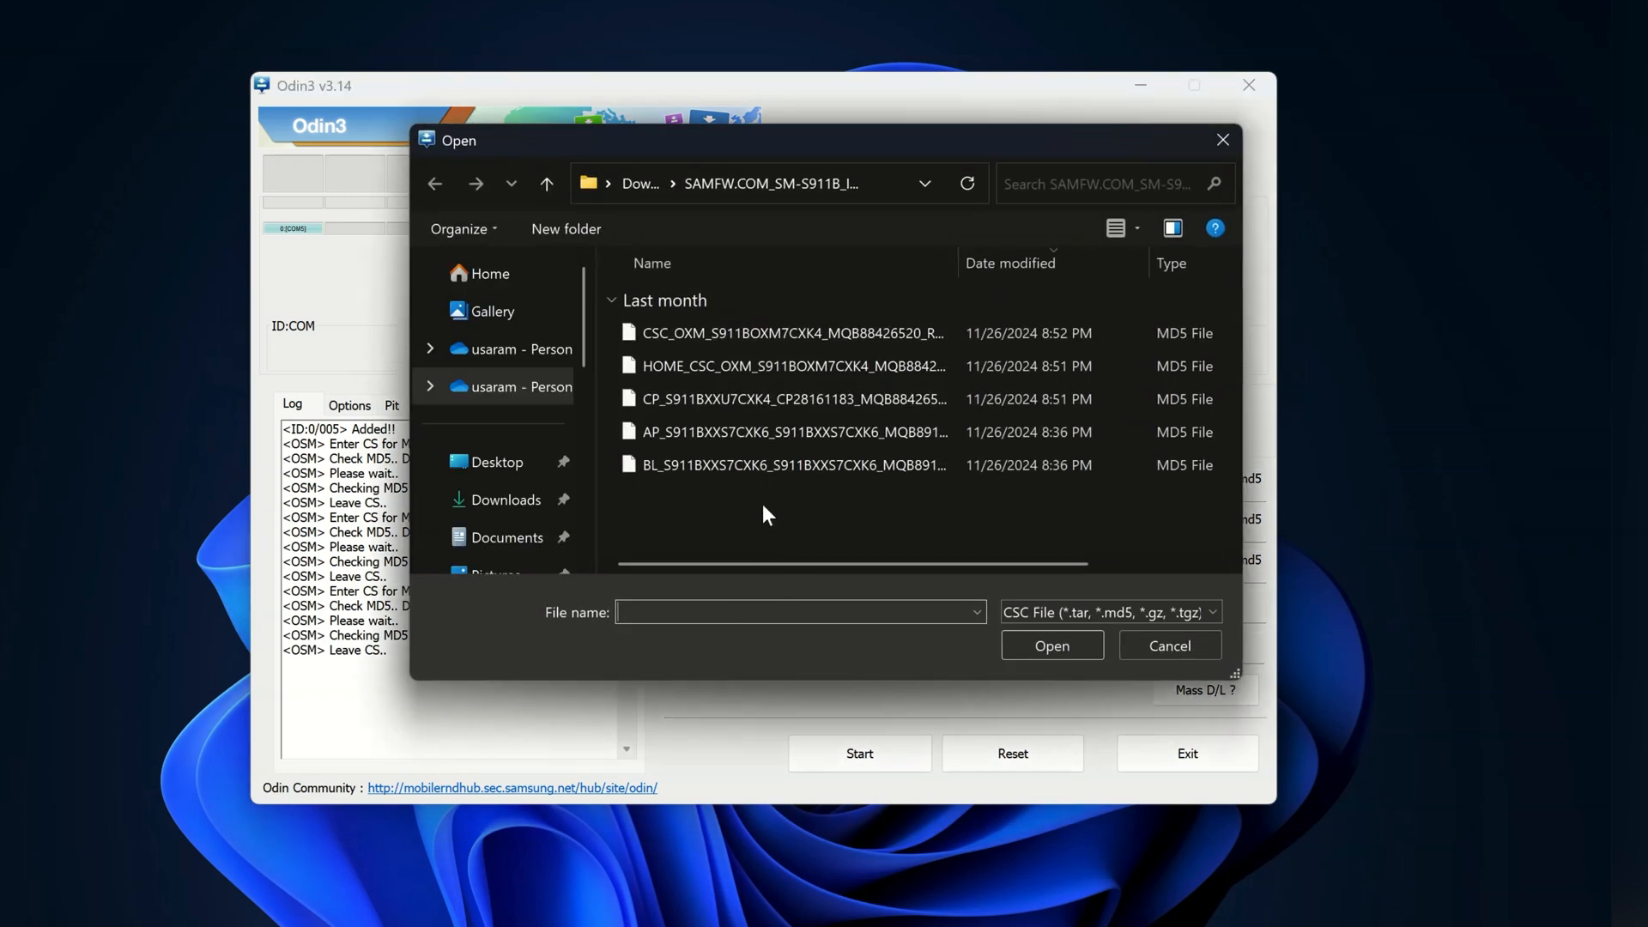
left_click(793, 365)
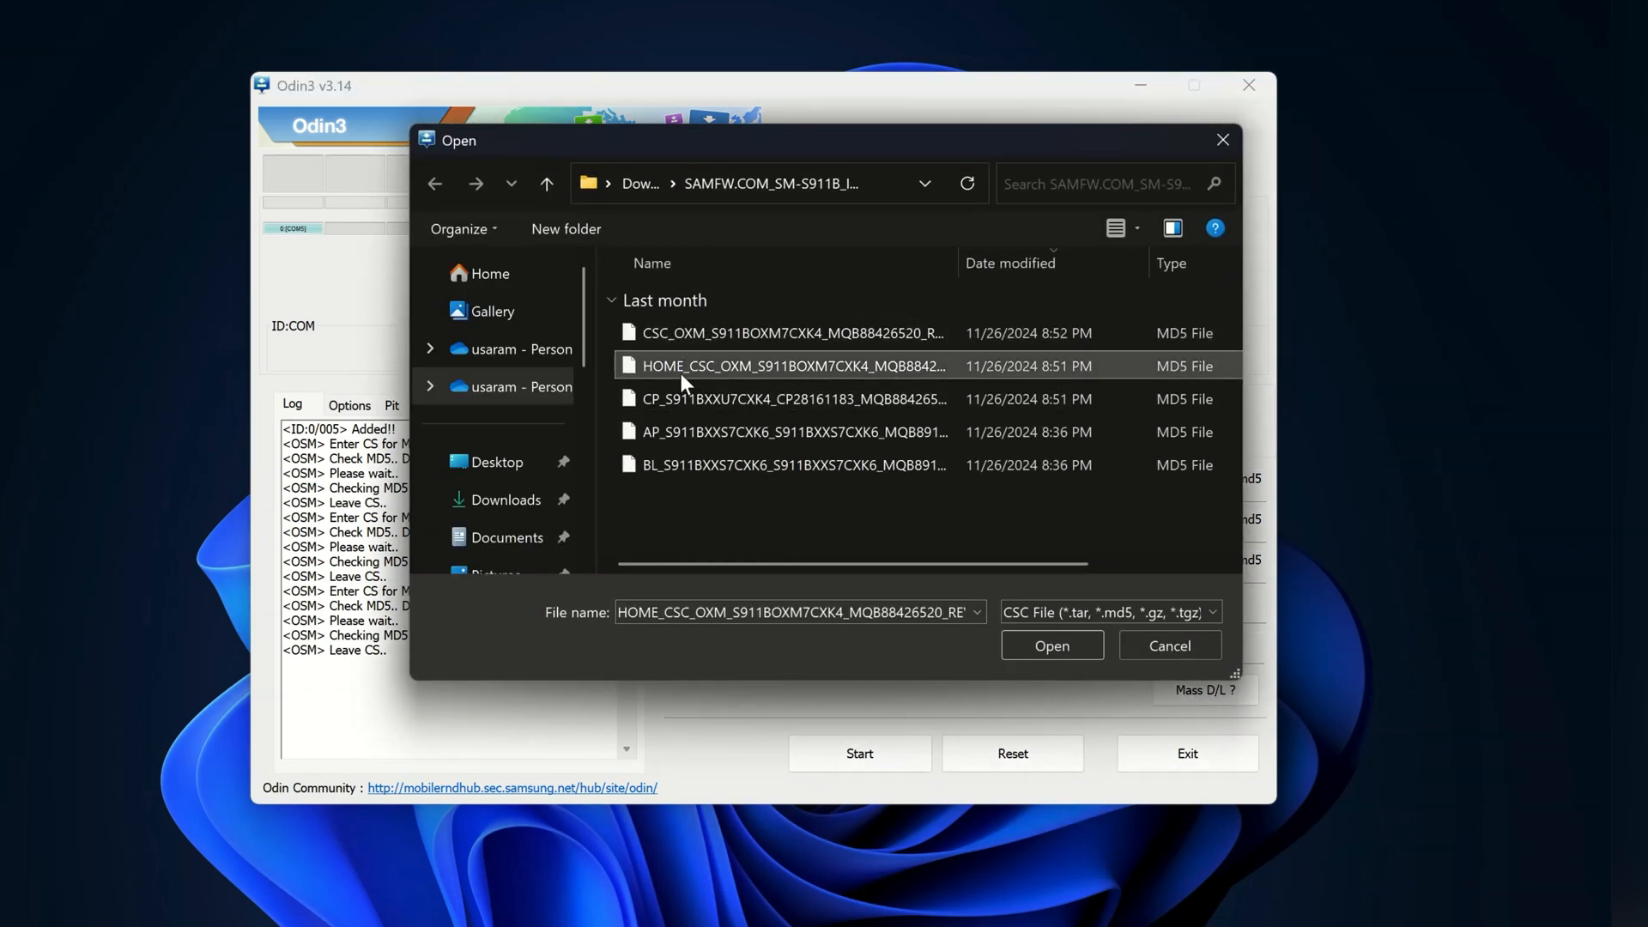
mouse_move(689, 366)
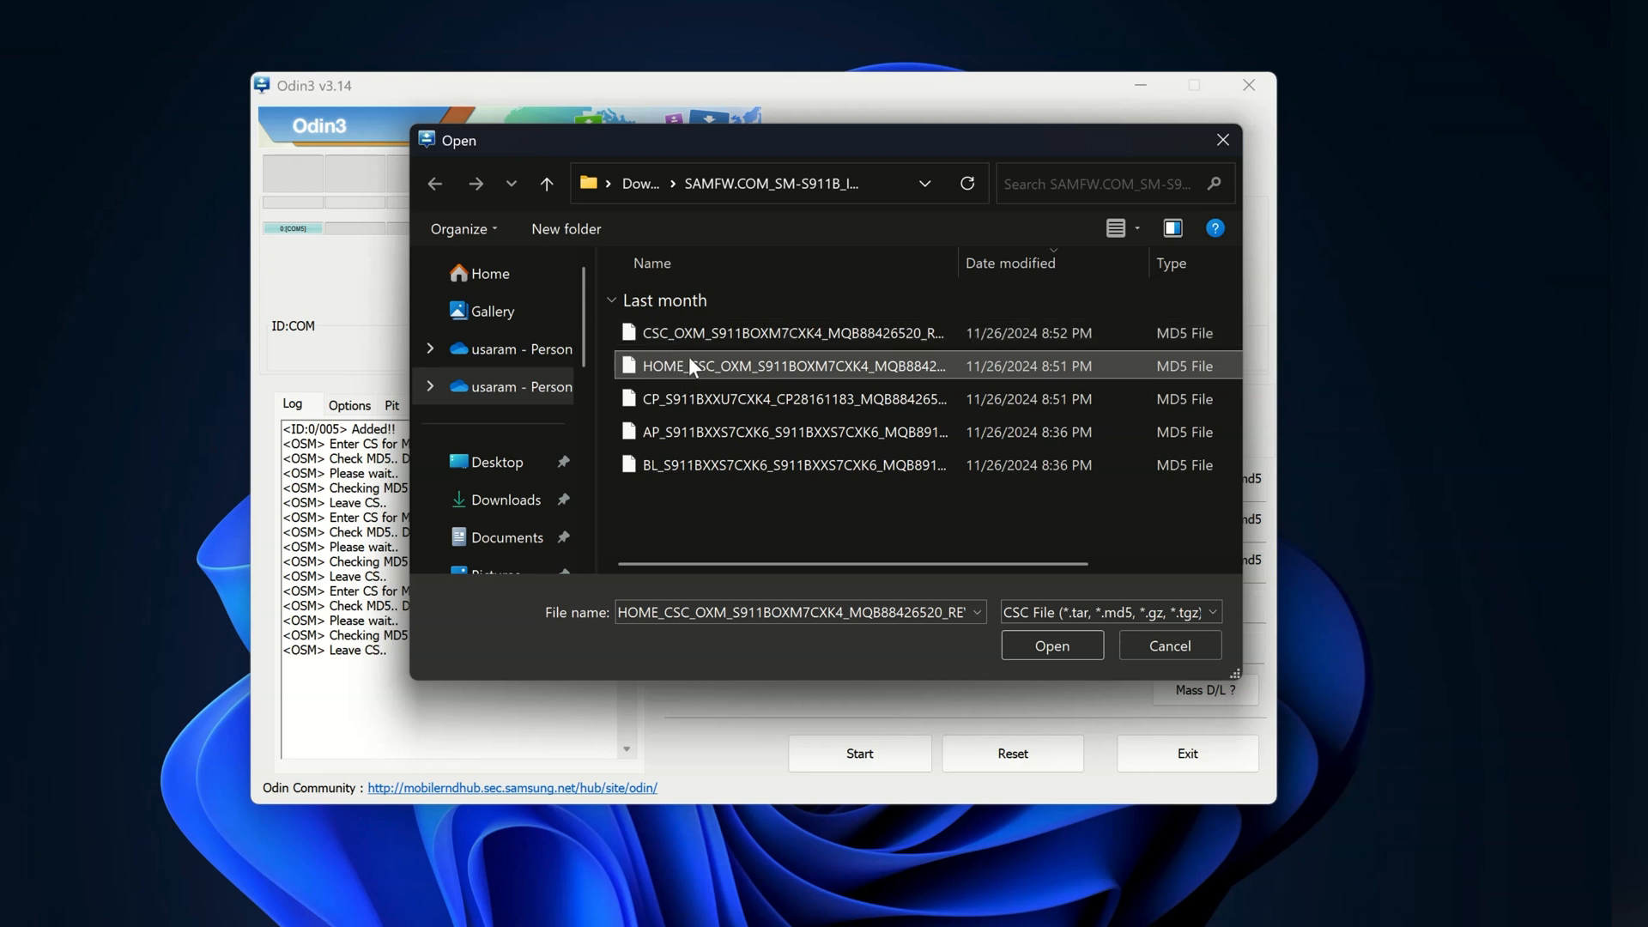
mouse_move(721, 374)
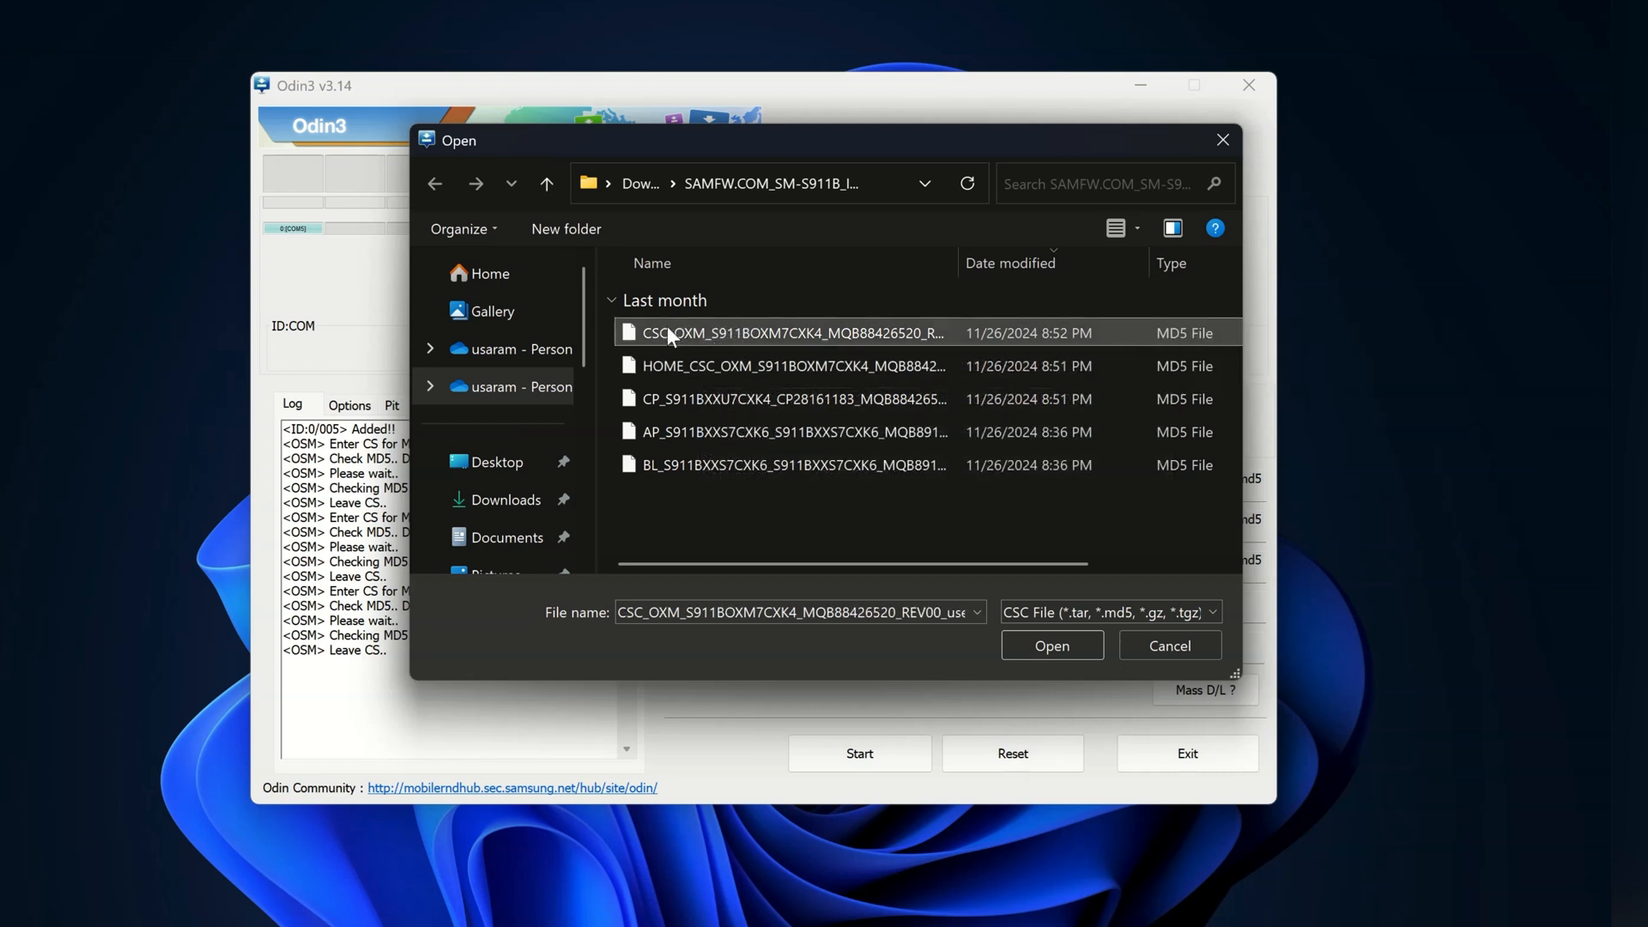
mouse_move(1050, 646)
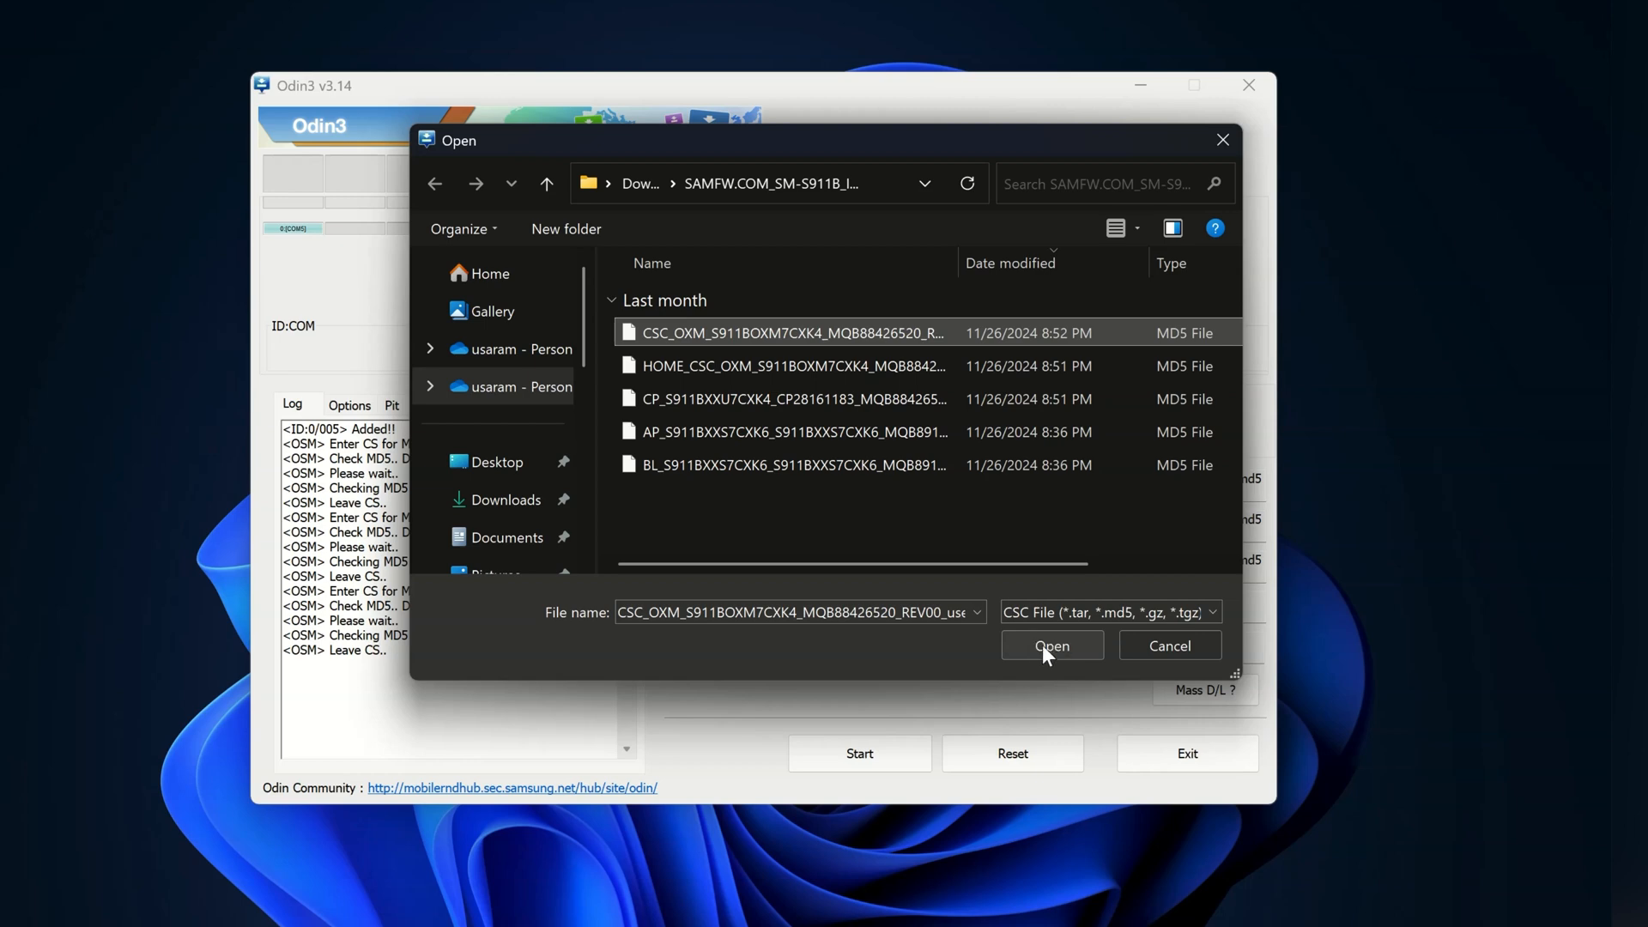
left_click(1050, 646)
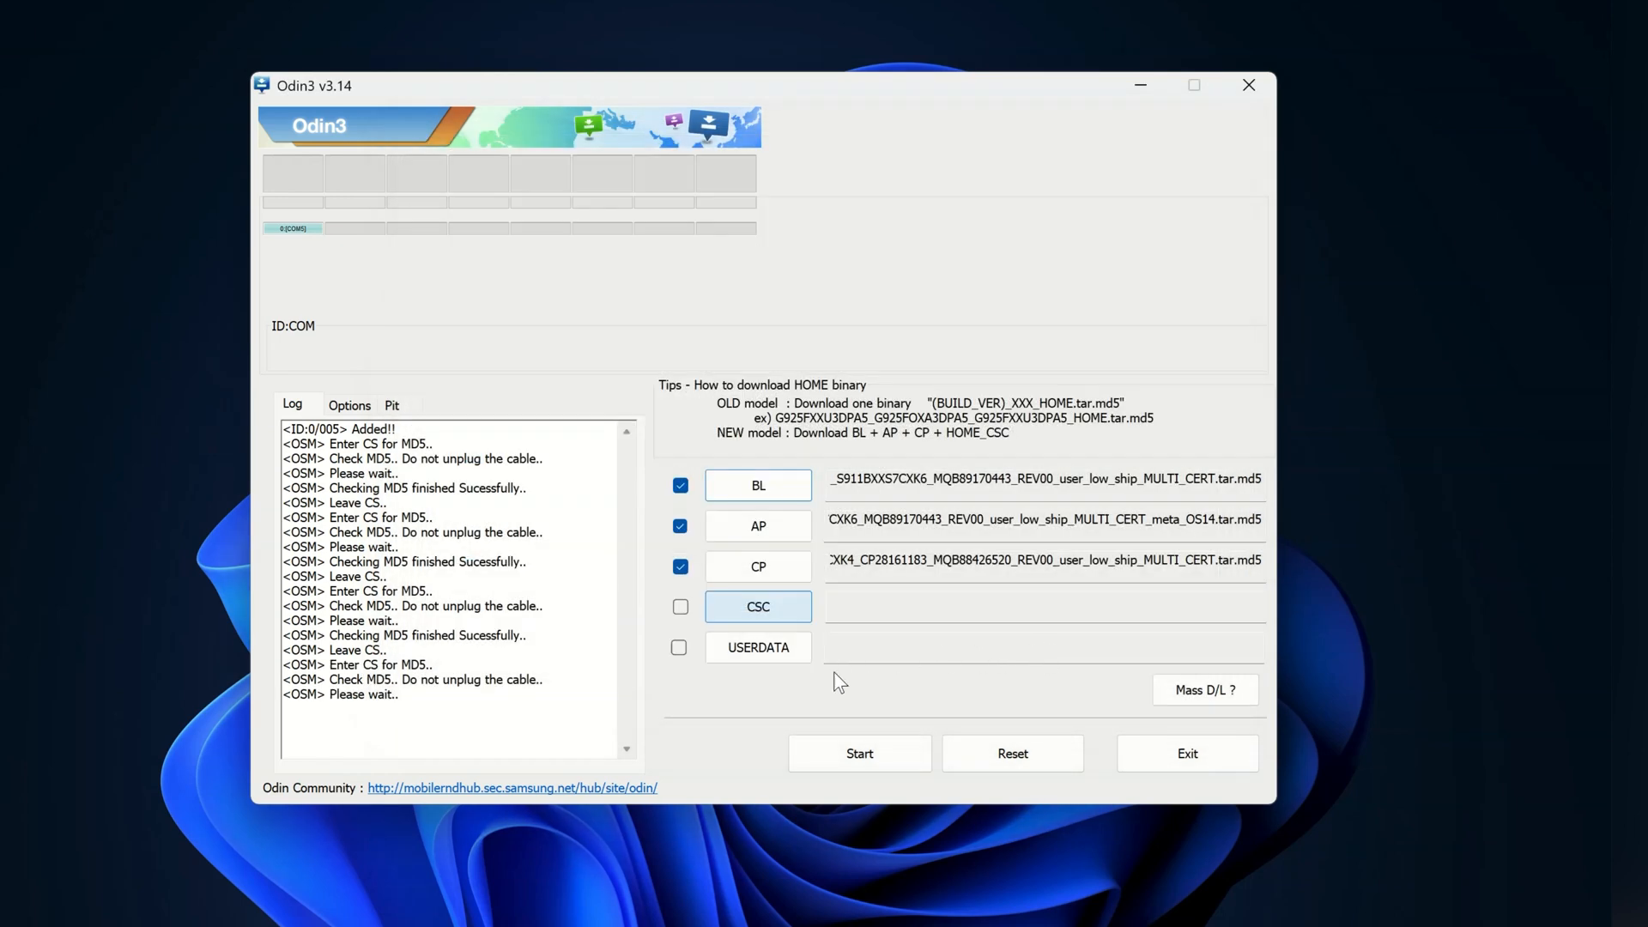
mouse_move(793, 681)
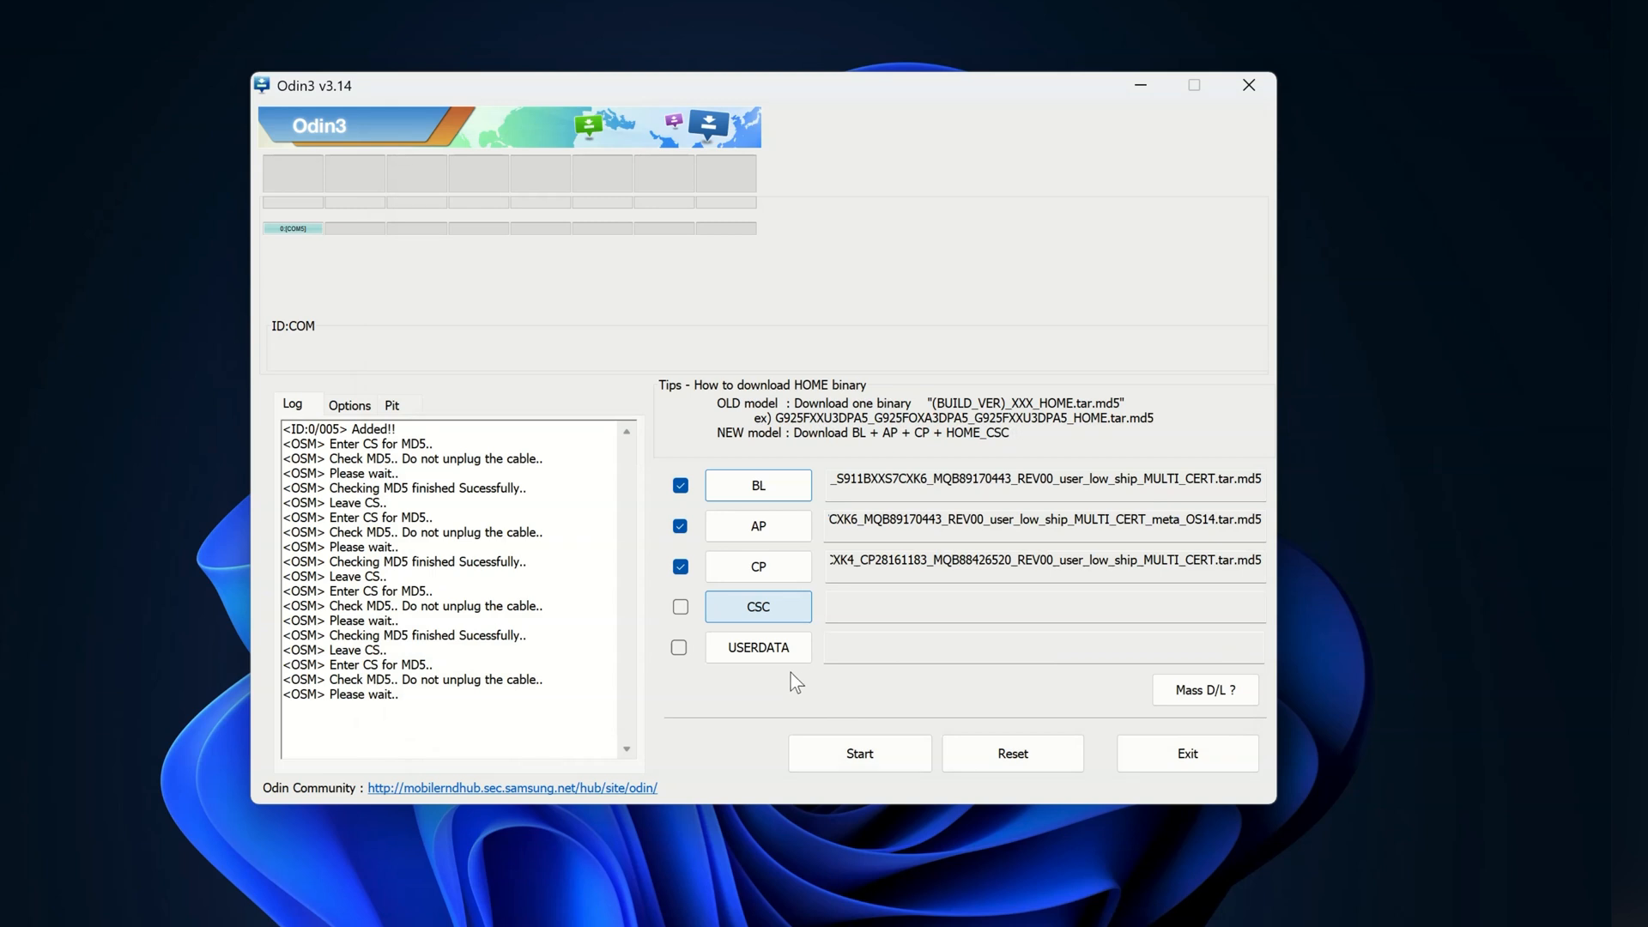
mouse_move(846, 734)
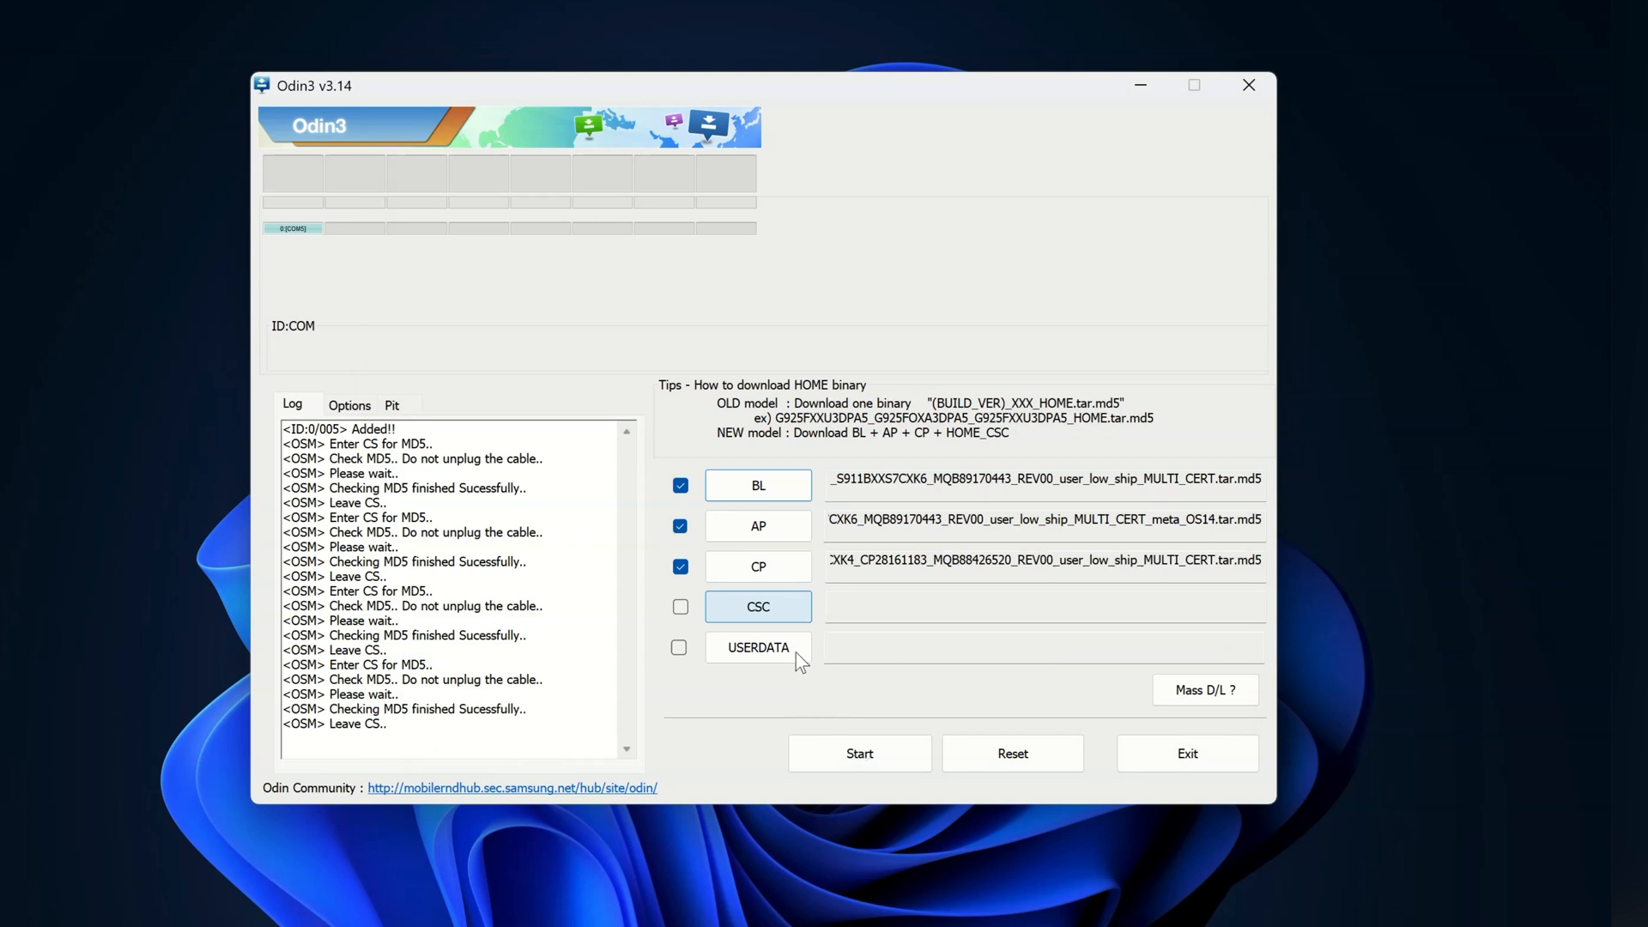
left_click(680, 607)
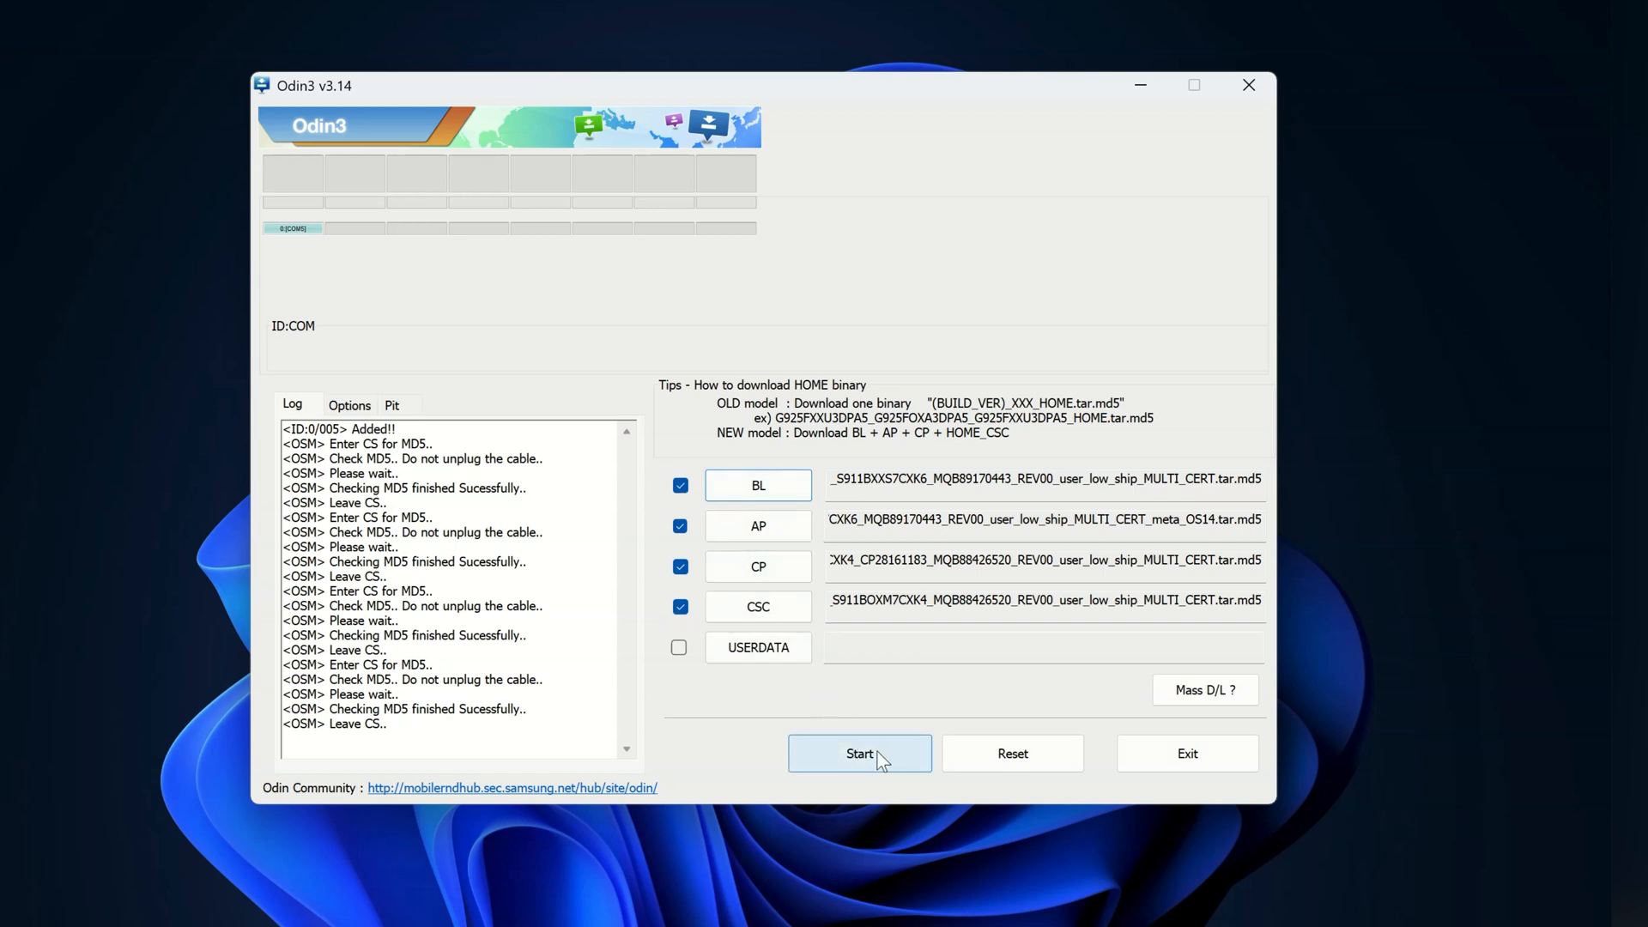
left_click(858, 752)
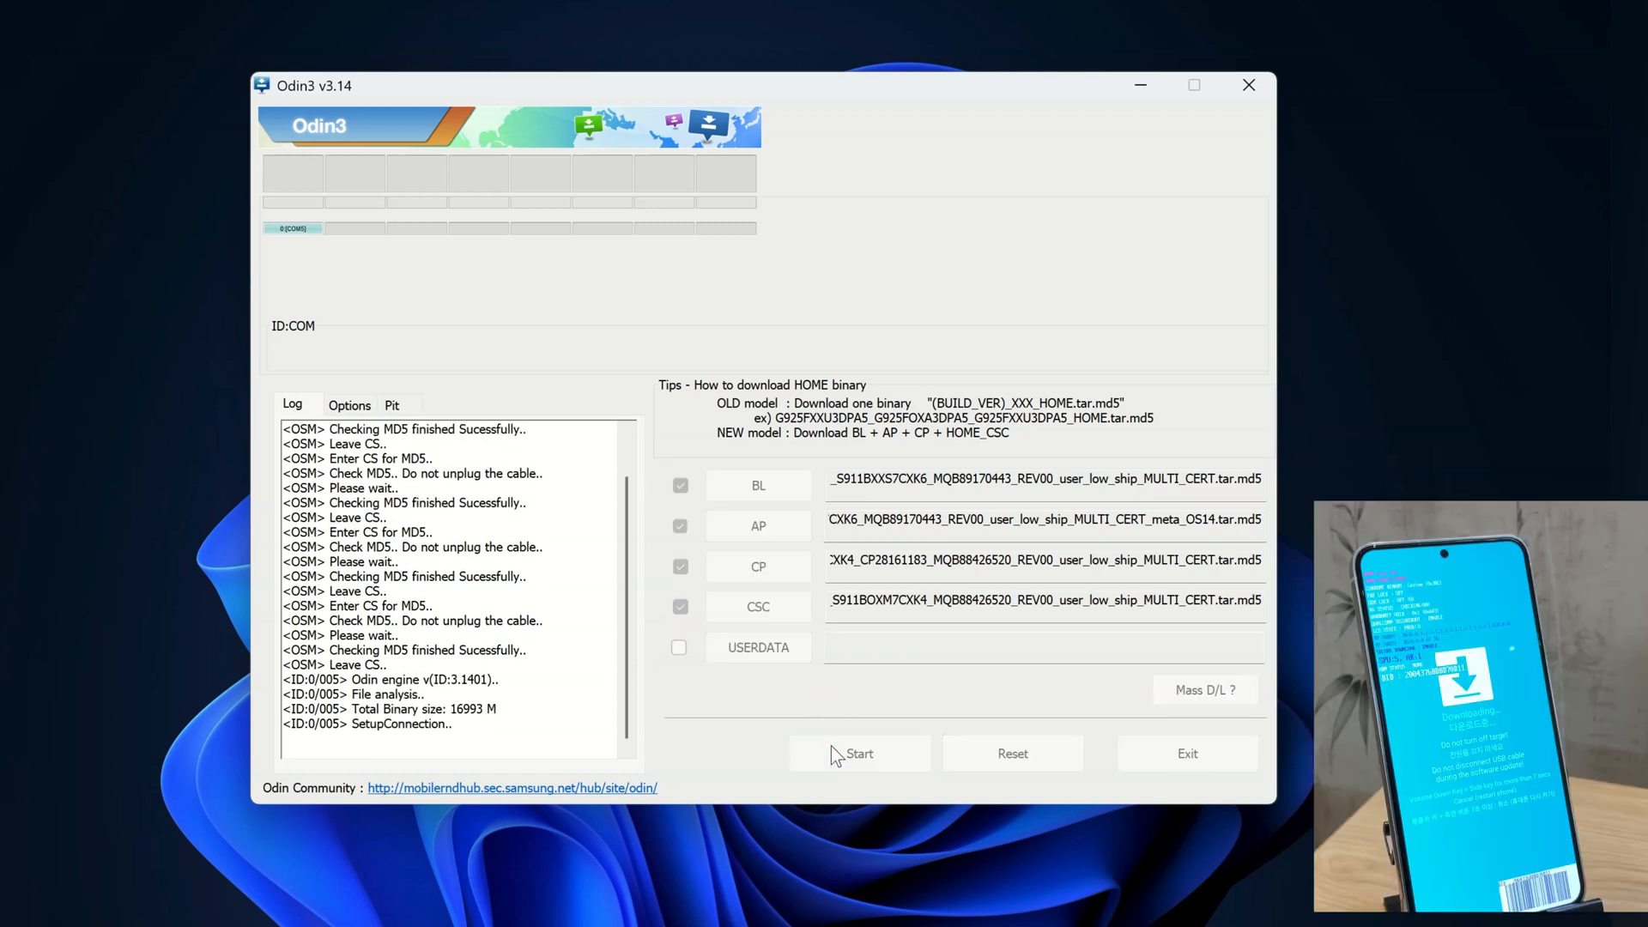